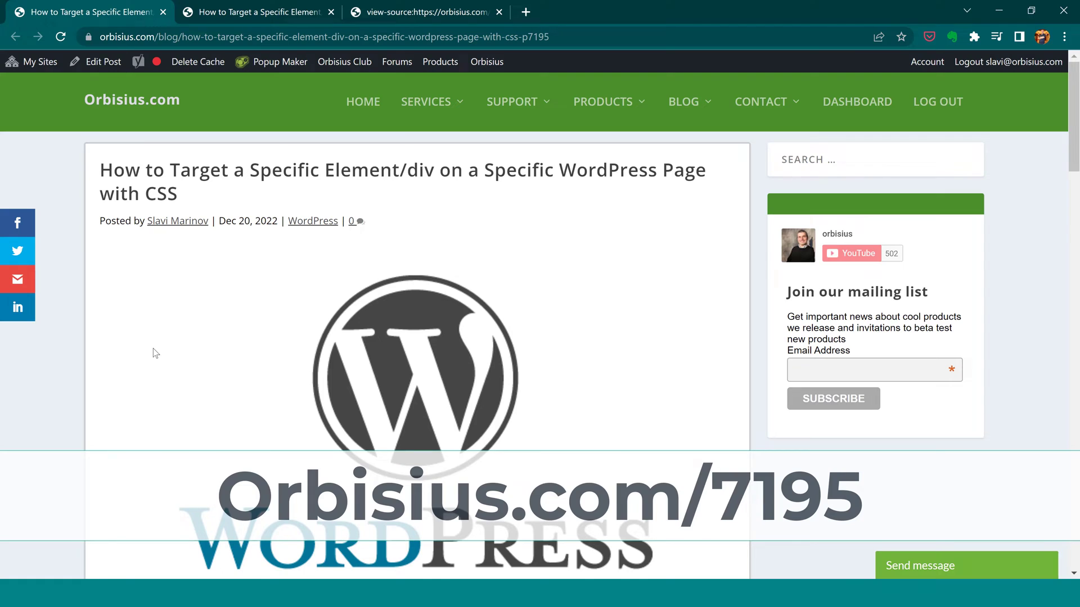
Step: Review the snippet's CSS examples, pointing out the hash sign in the ID rule
scroll(down, 3)
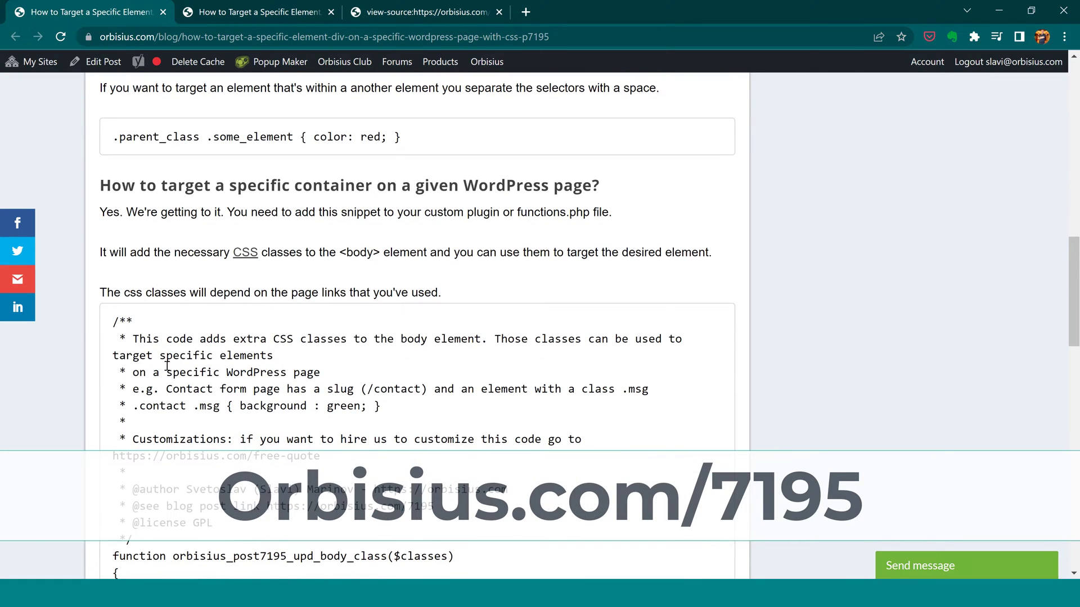
scroll(down, 3)
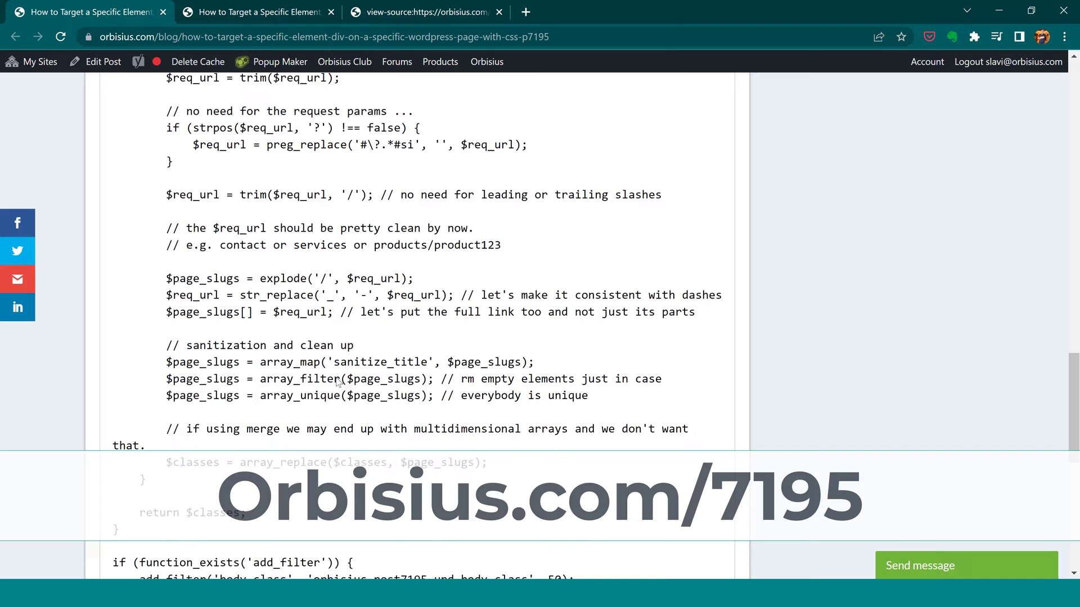
scroll(down, 3)
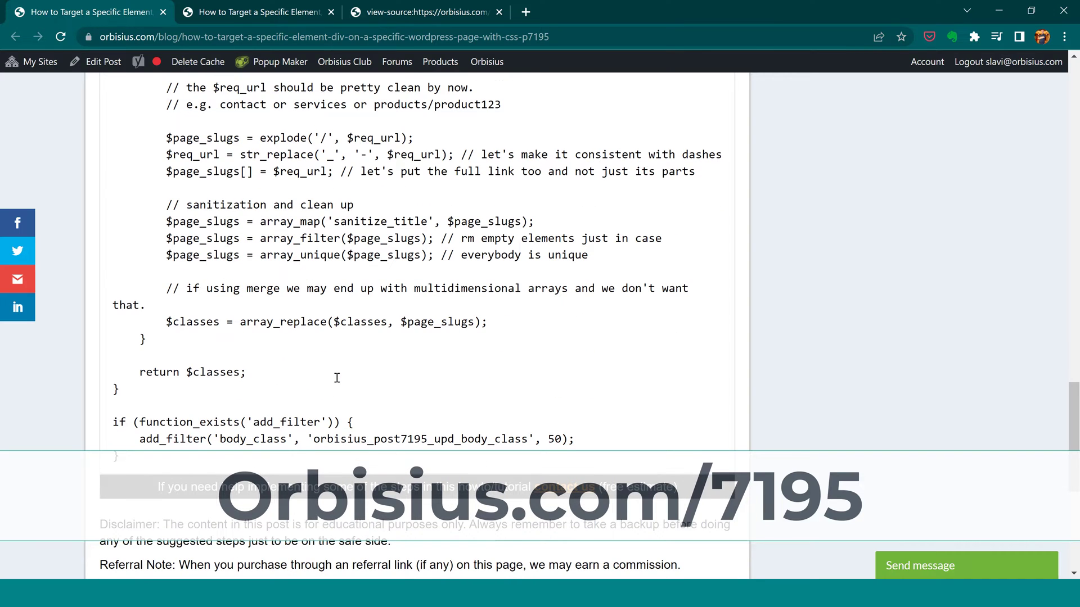
scroll(up, 3)
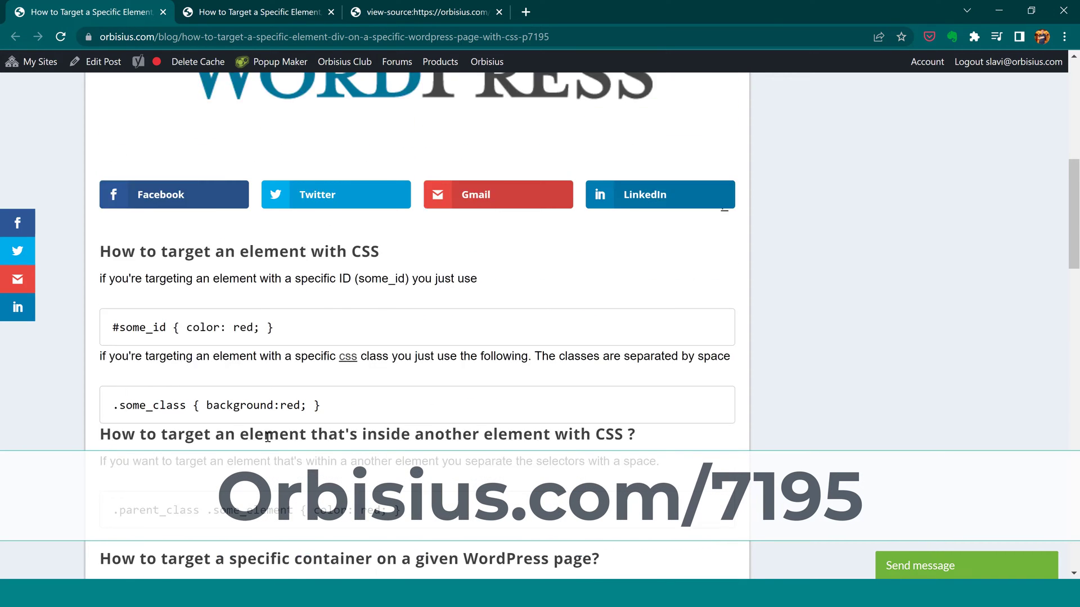
scroll(up, 3)
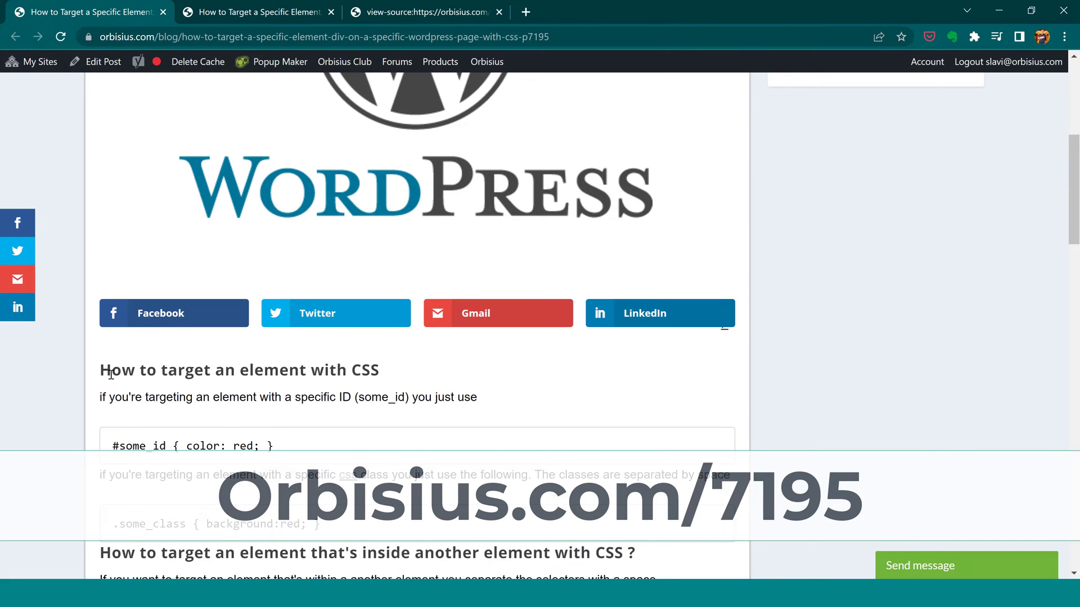
mouse_move(230, 390)
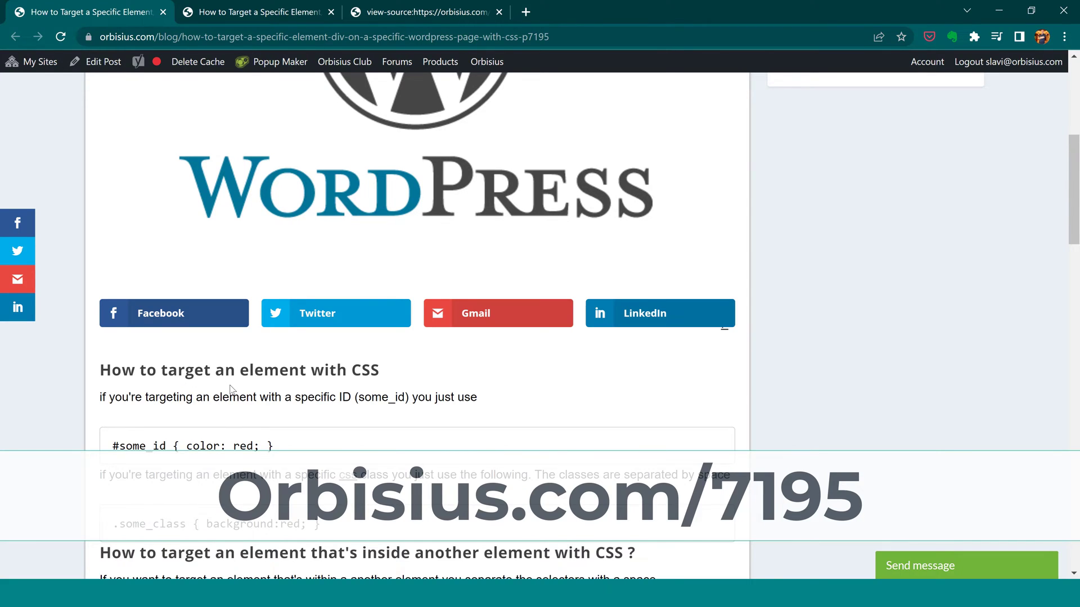
scroll(down, 3)
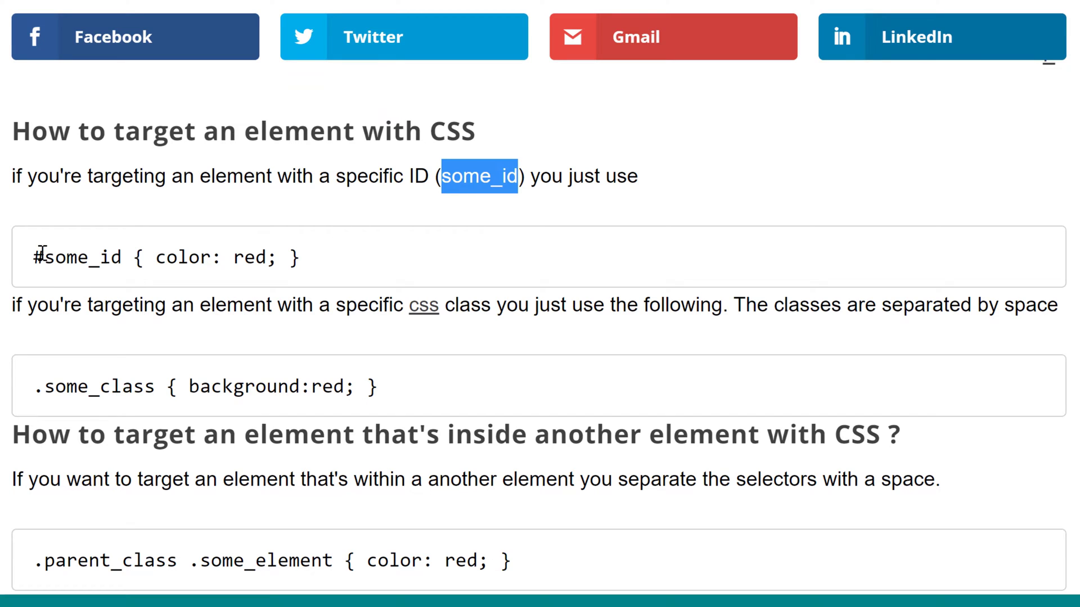
click(36, 258)
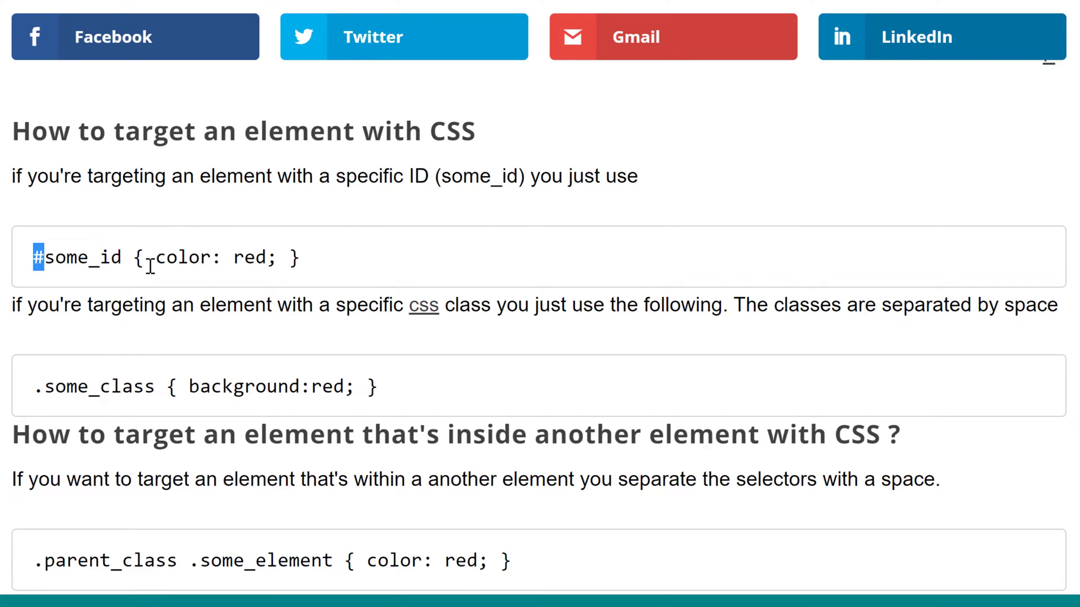
mouse_move(364, 351)
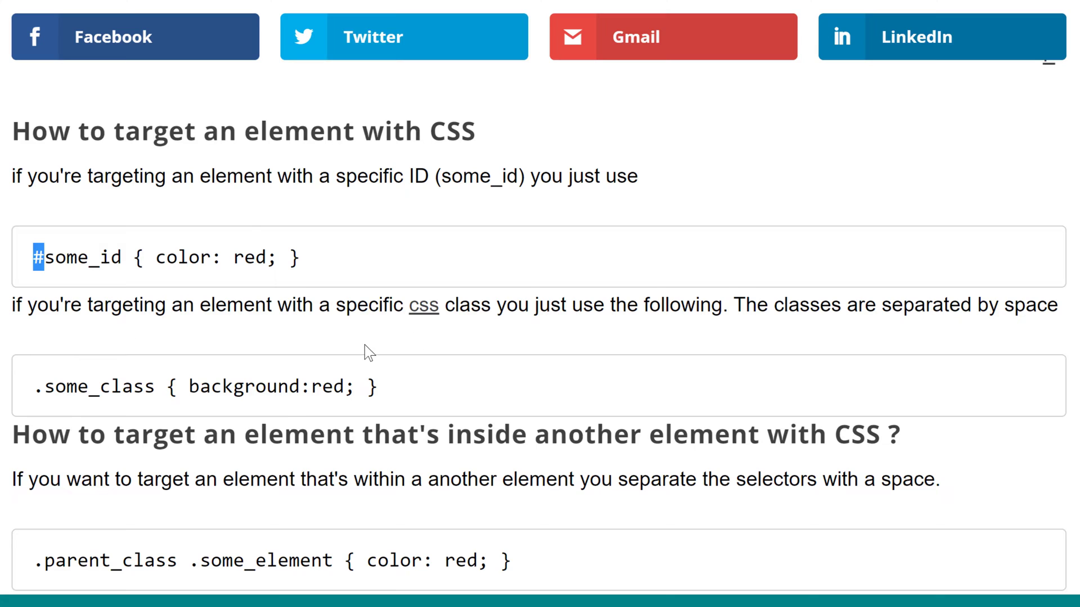
Step: Highlight some_class, then the dot before parent_class and some_element in the nested selector
scroll(down, 3)
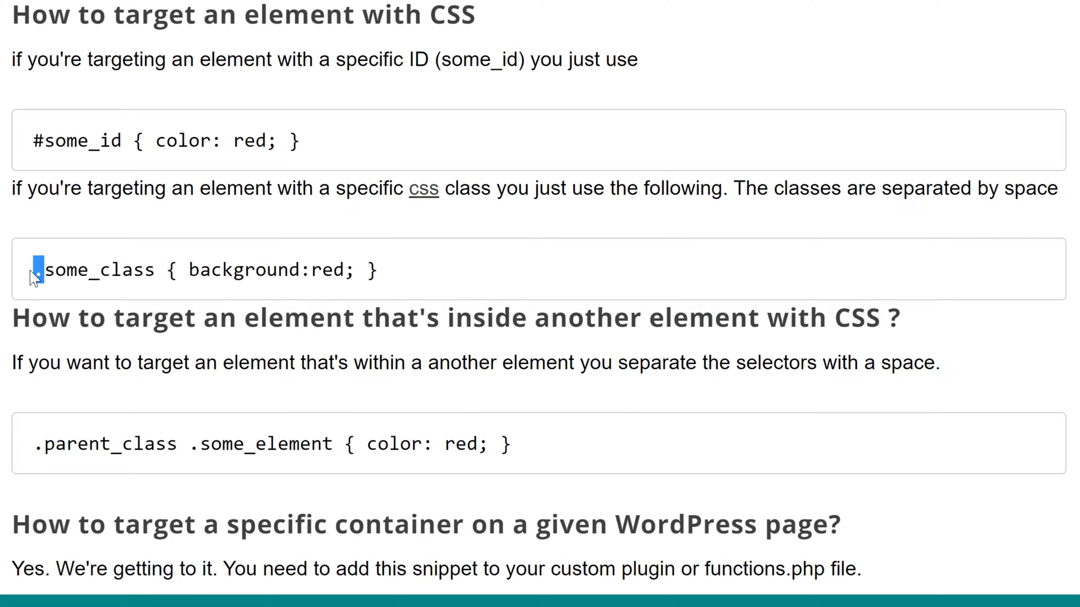
double_click(100, 270)
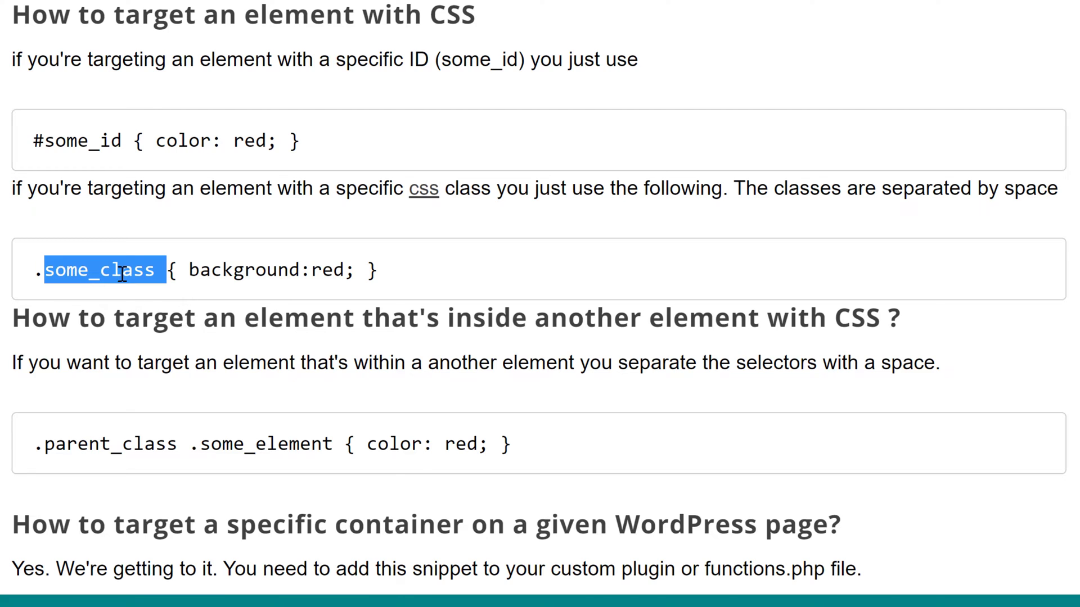
scroll(down, 3)
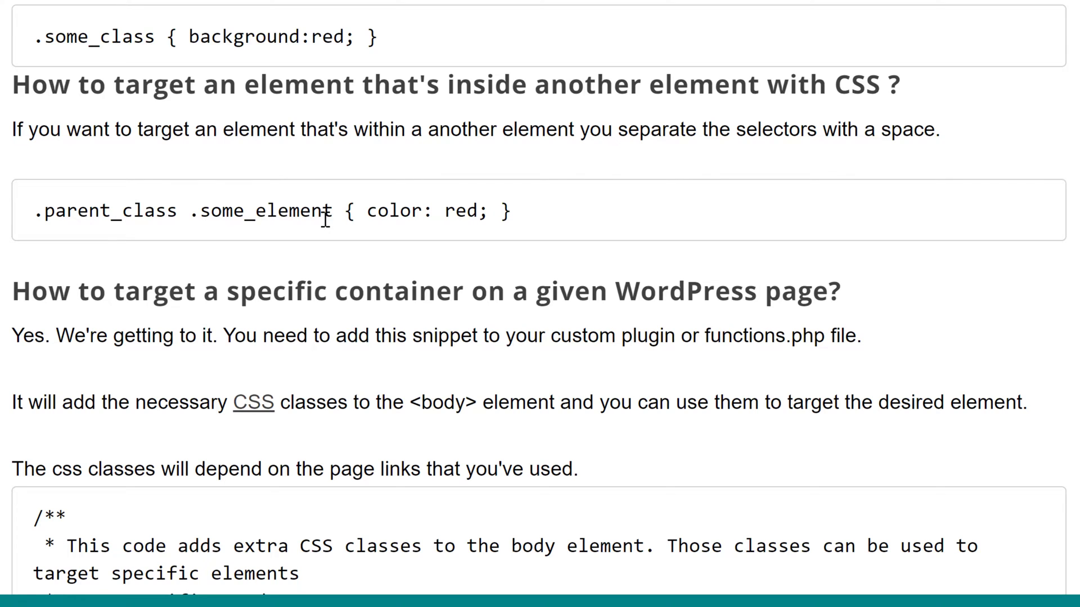
mouse_move(103, 219)
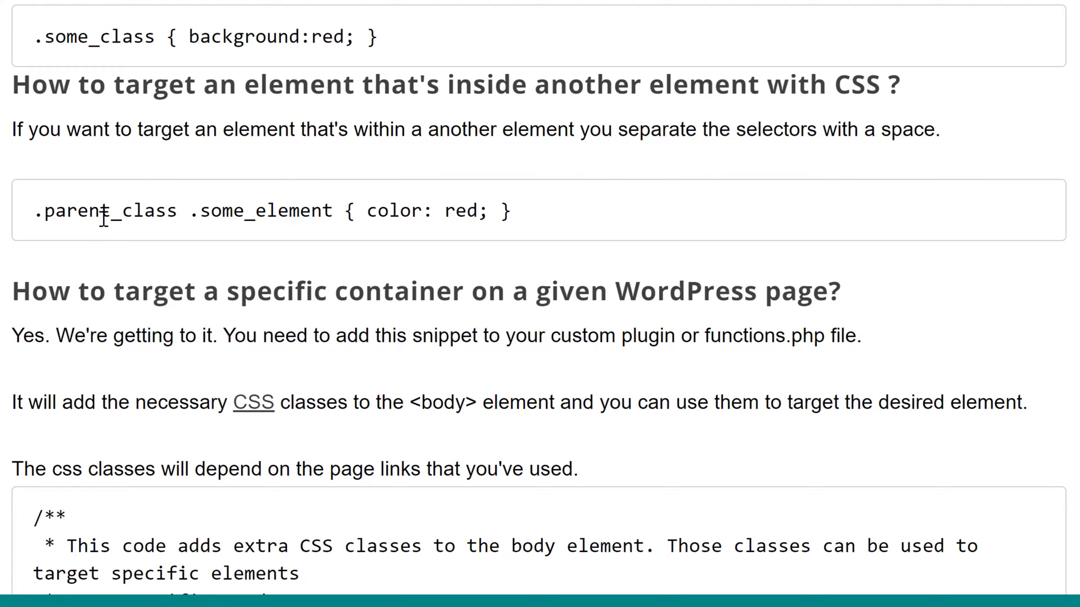
double_click(103, 210)
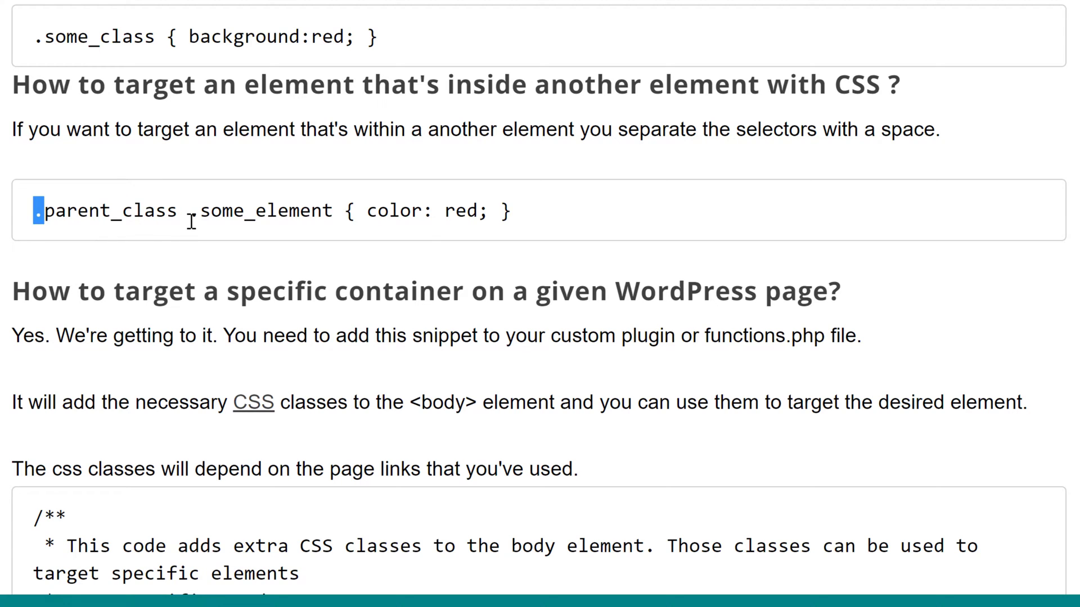
double_click(268, 210)
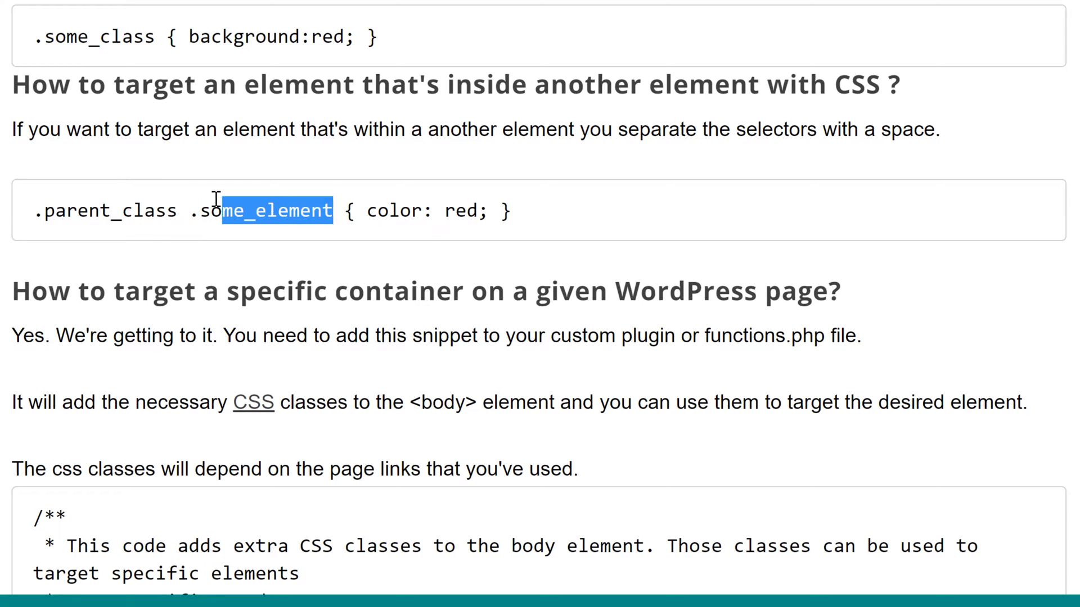
click(23, 211)
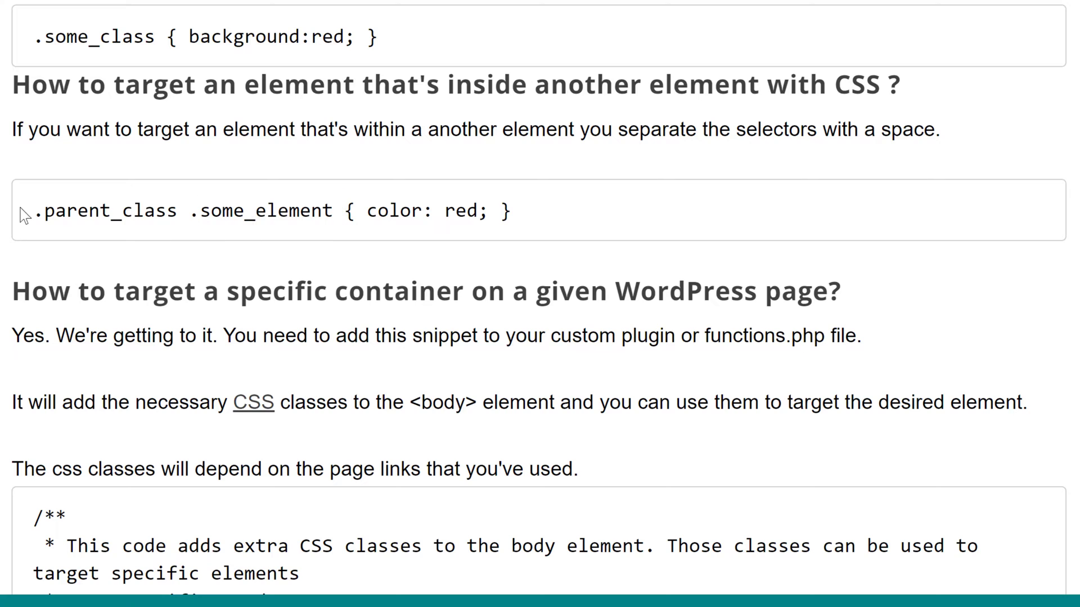
Step: Highlight .parent_class and .some_element in the nested selector, then continue down the post
double_click(106, 210)
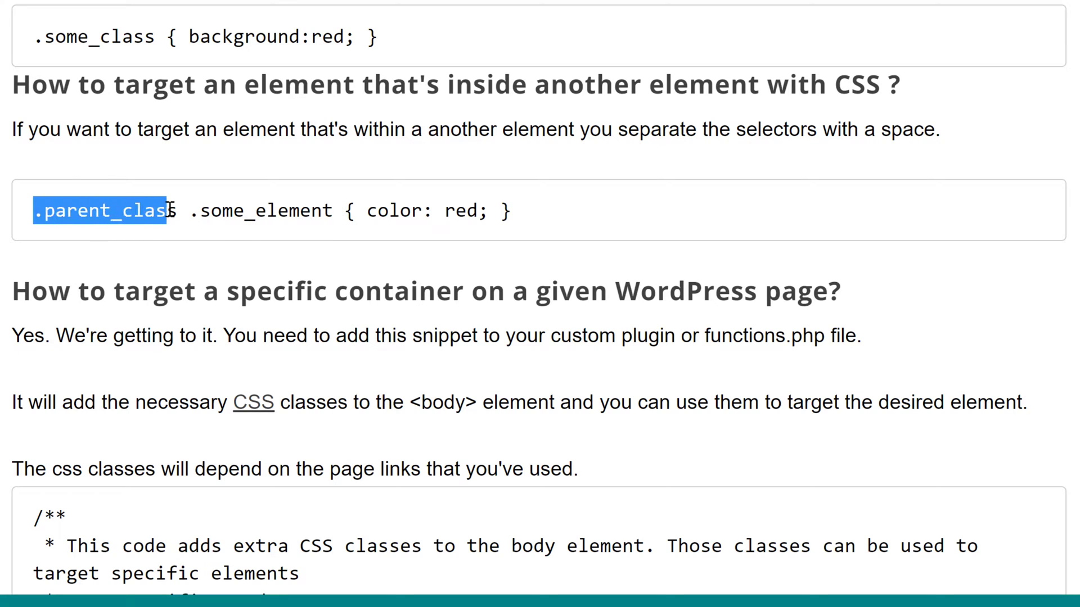
click(237, 211)
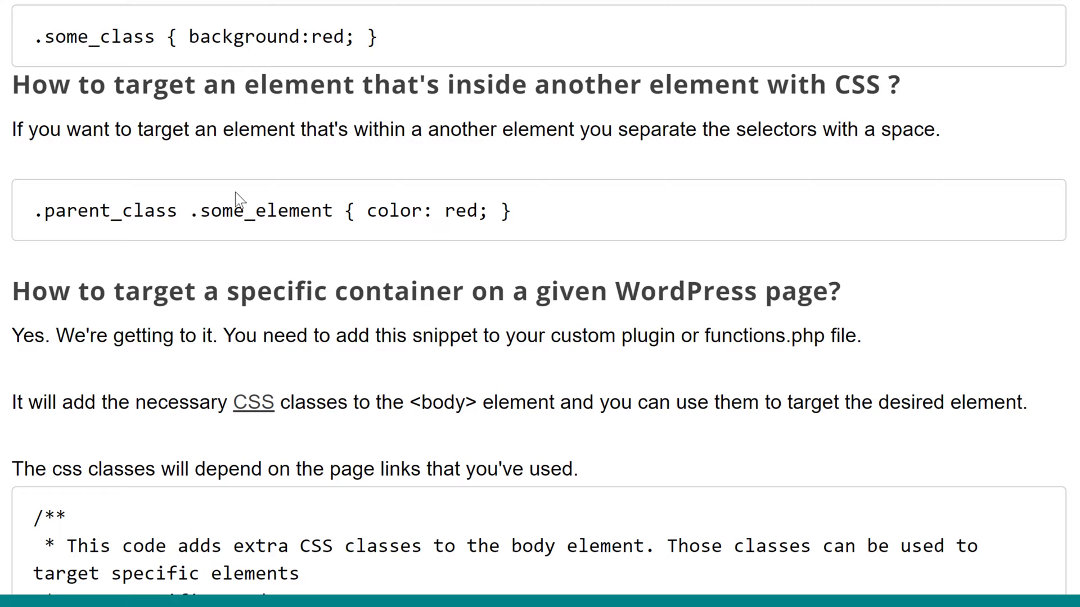
double_click(260, 211)
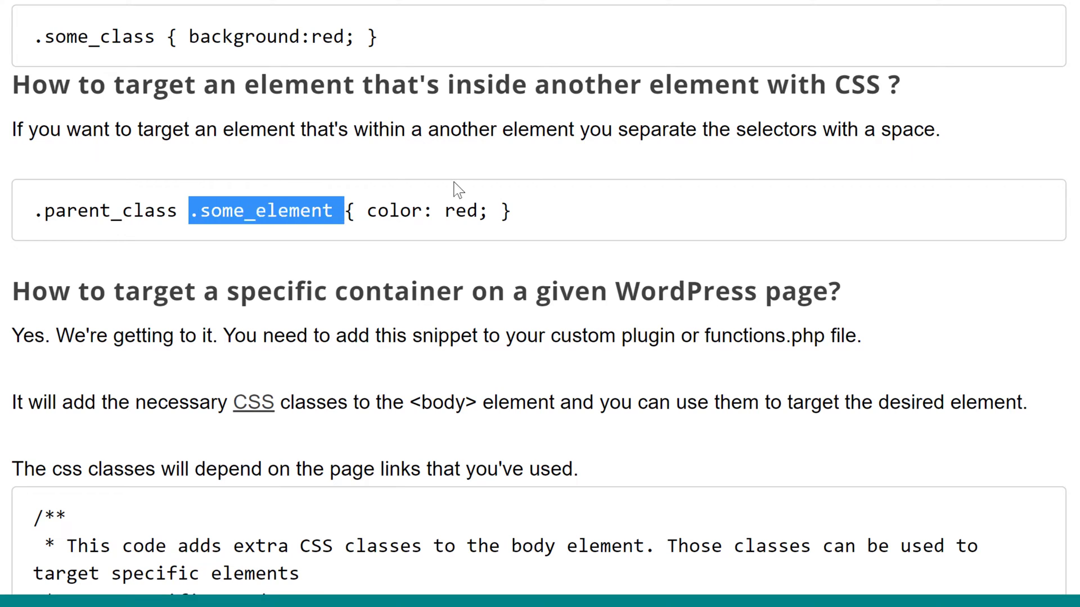
mouse_move(423, 213)
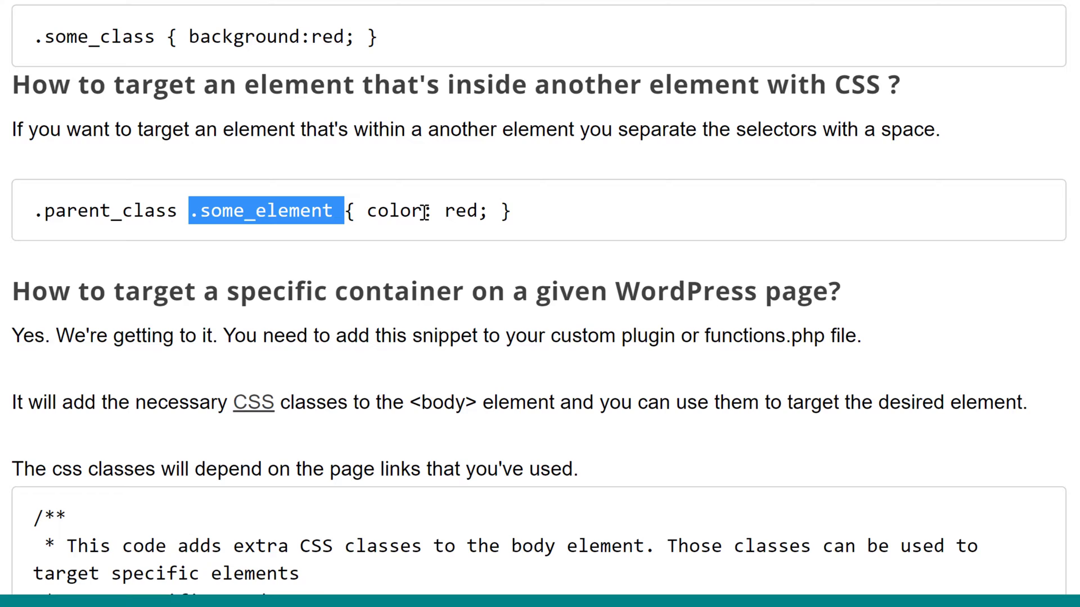
mouse_move(413, 260)
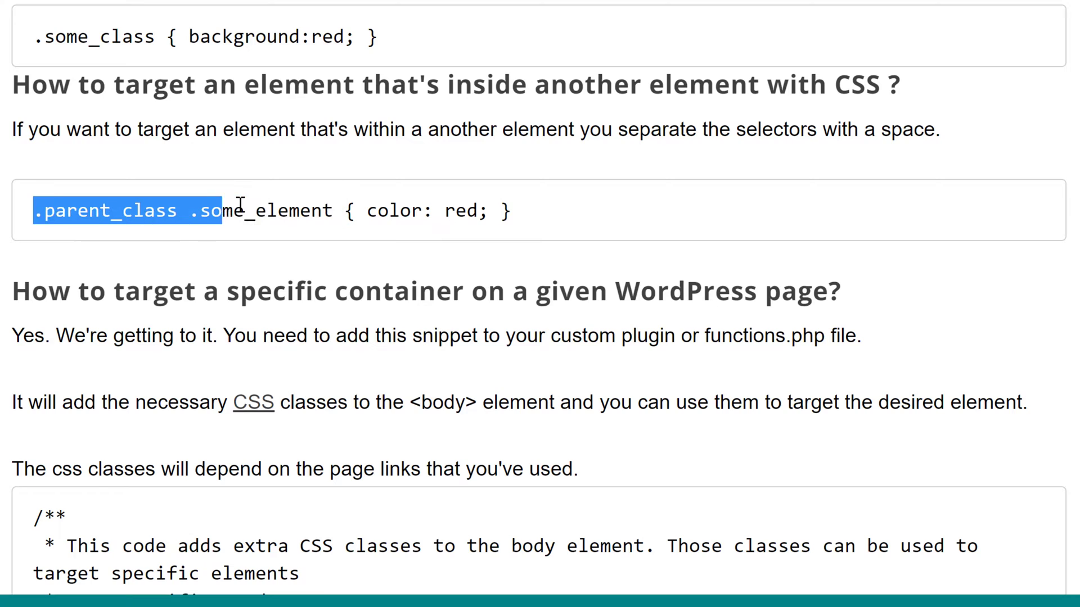
click(142, 241)
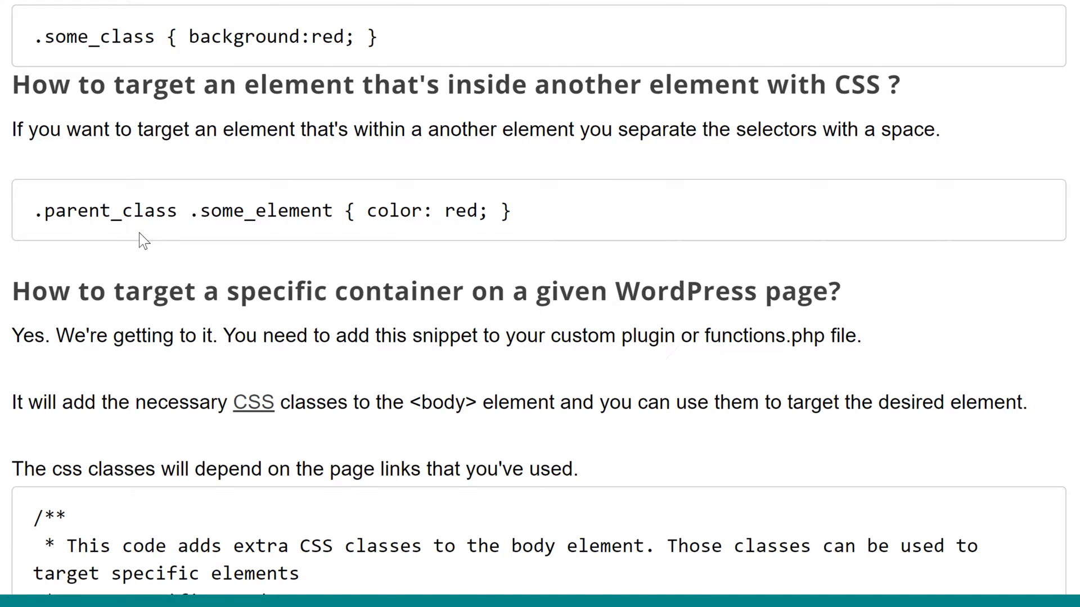
scroll(down, 3)
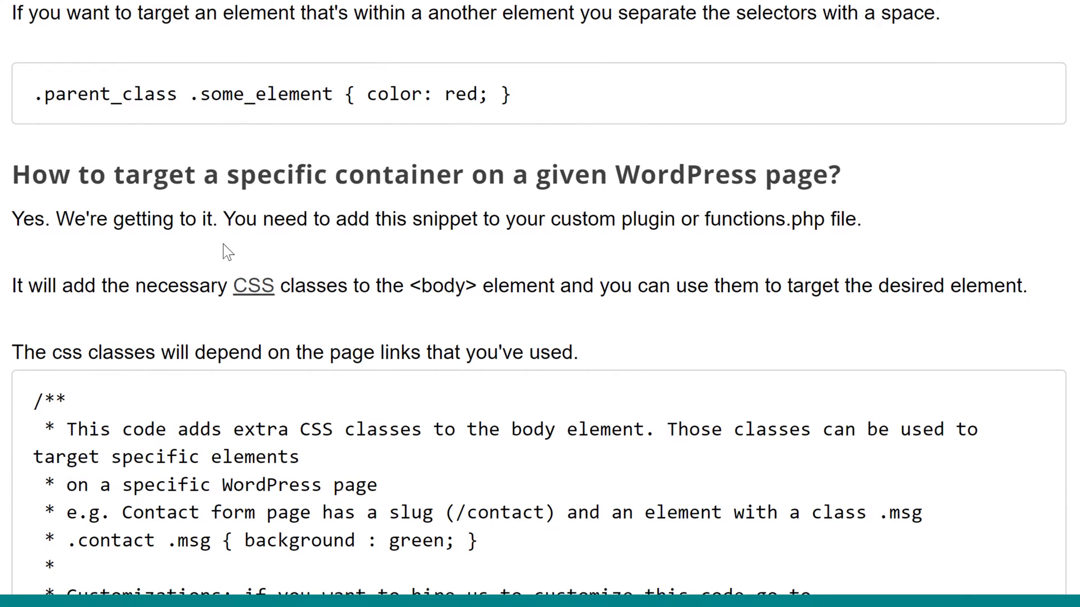
scroll(down, 3)
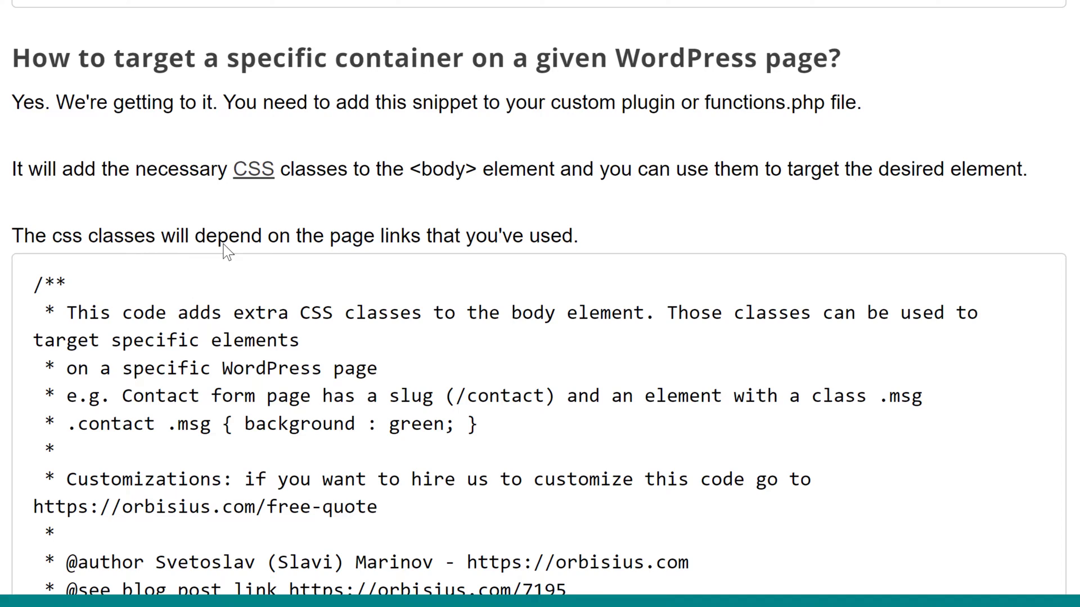
mouse_move(185, 90)
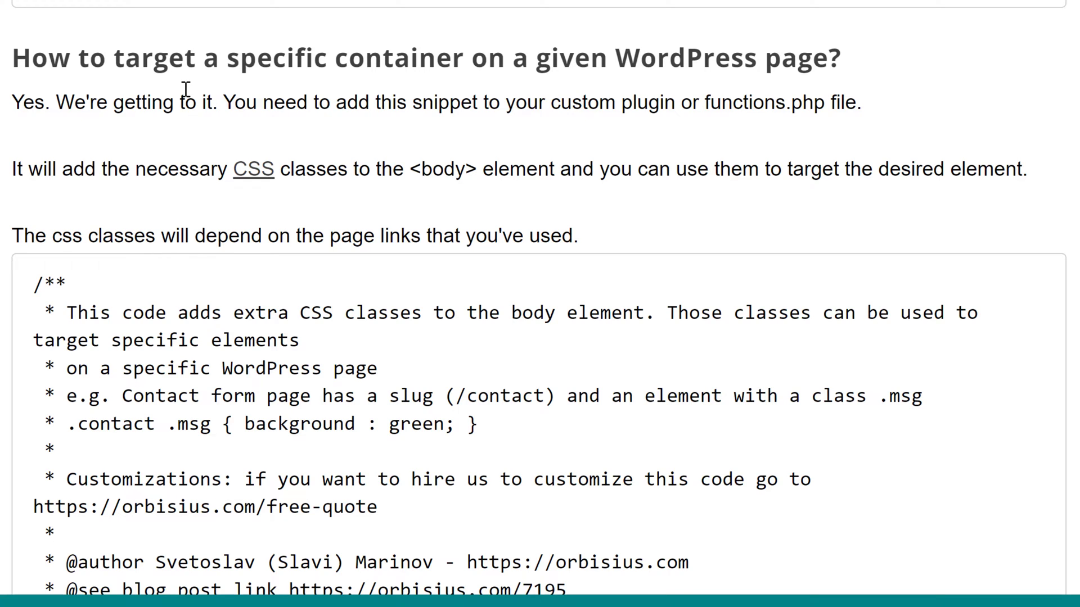
mouse_move(203, 136)
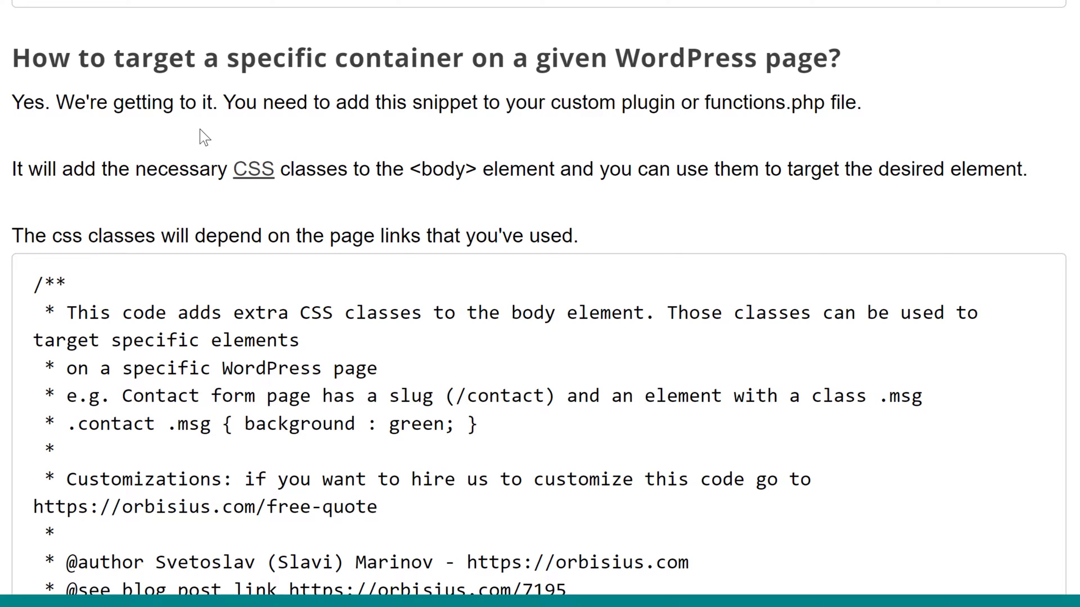
Step: Highlight the word body in the explanation and move to the post's page source
double_click(434, 170)
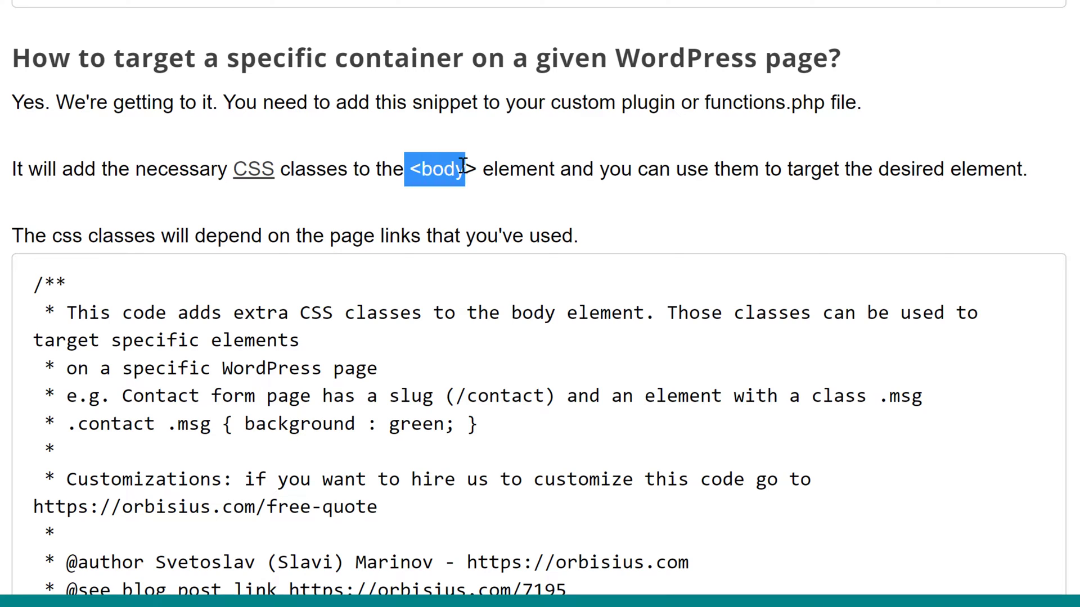
mouse_move(447, 216)
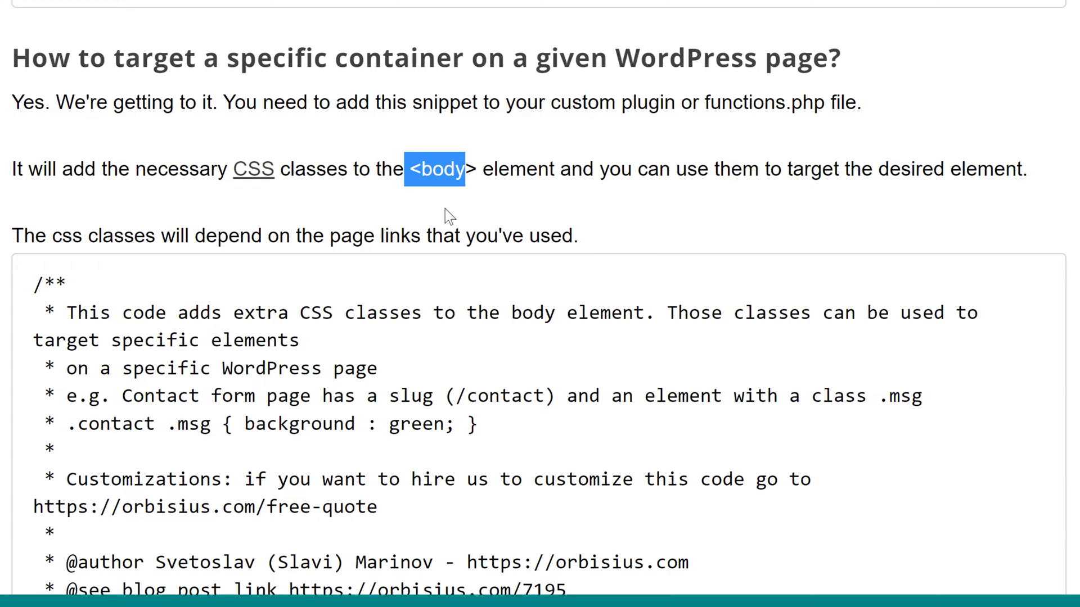
mouse_move(533, 205)
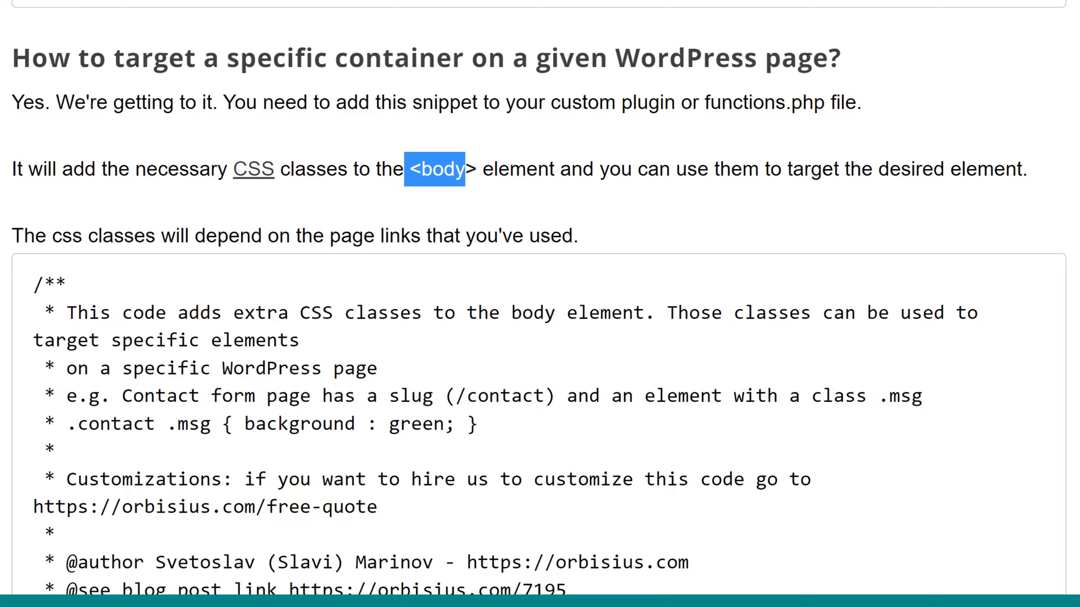
mouse_move(268, 312)
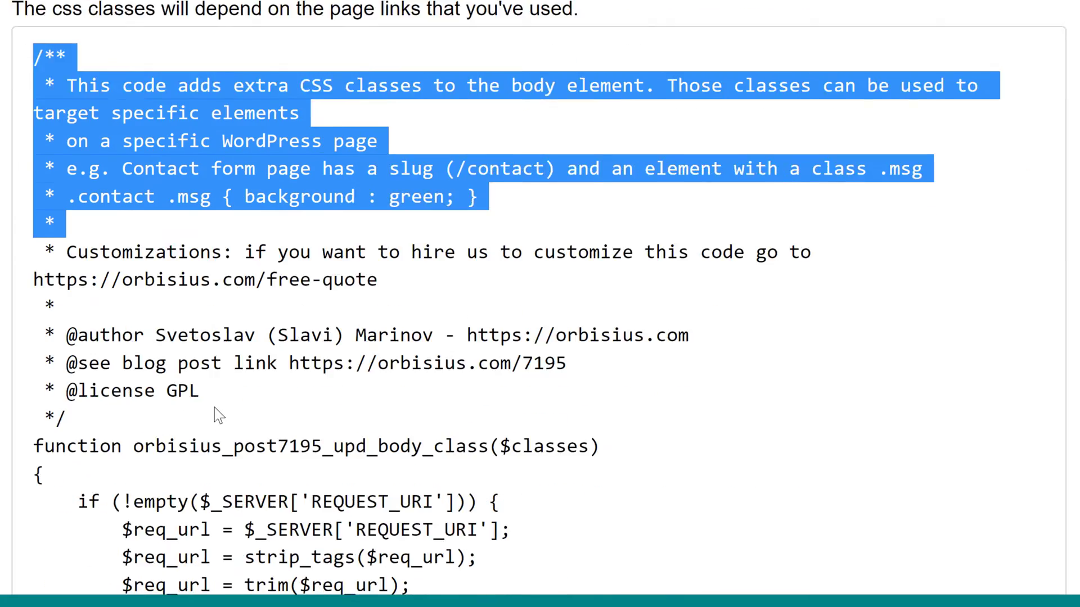
scroll(down, 3)
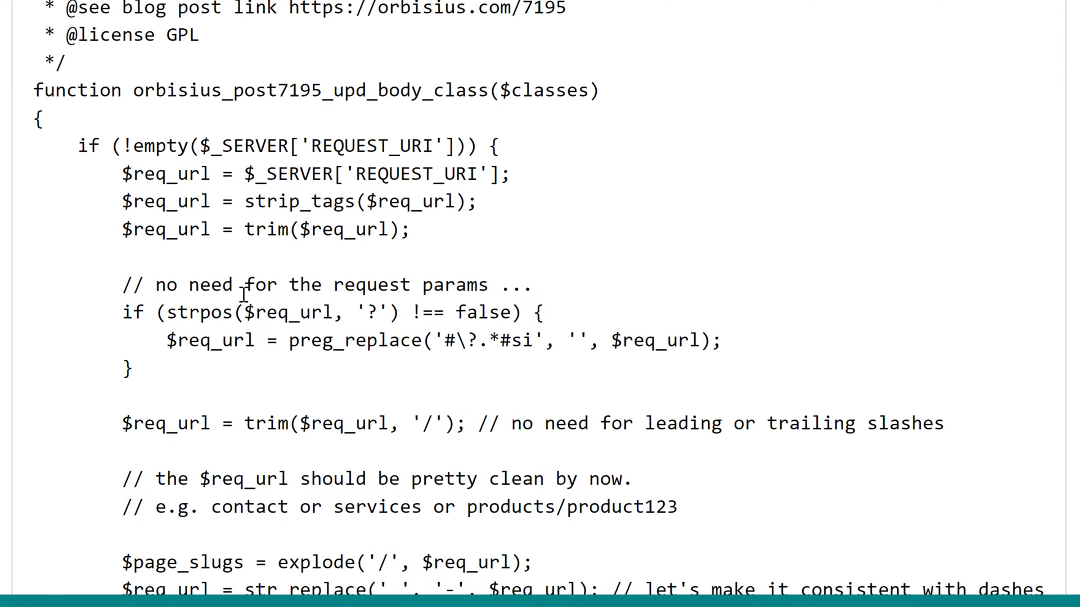
mouse_move(256, 90)
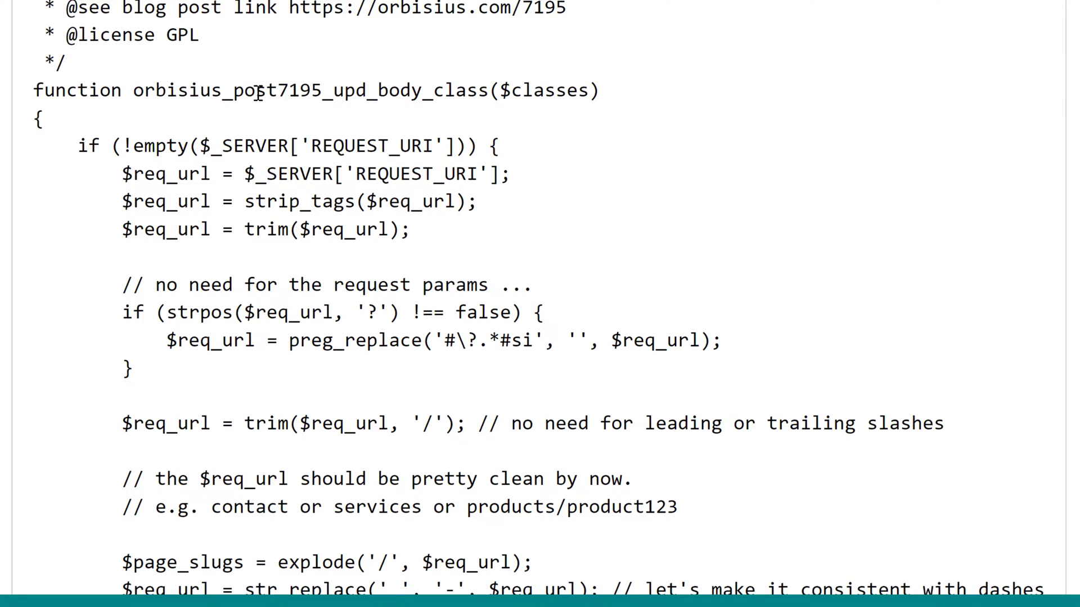
scroll(up, 3)
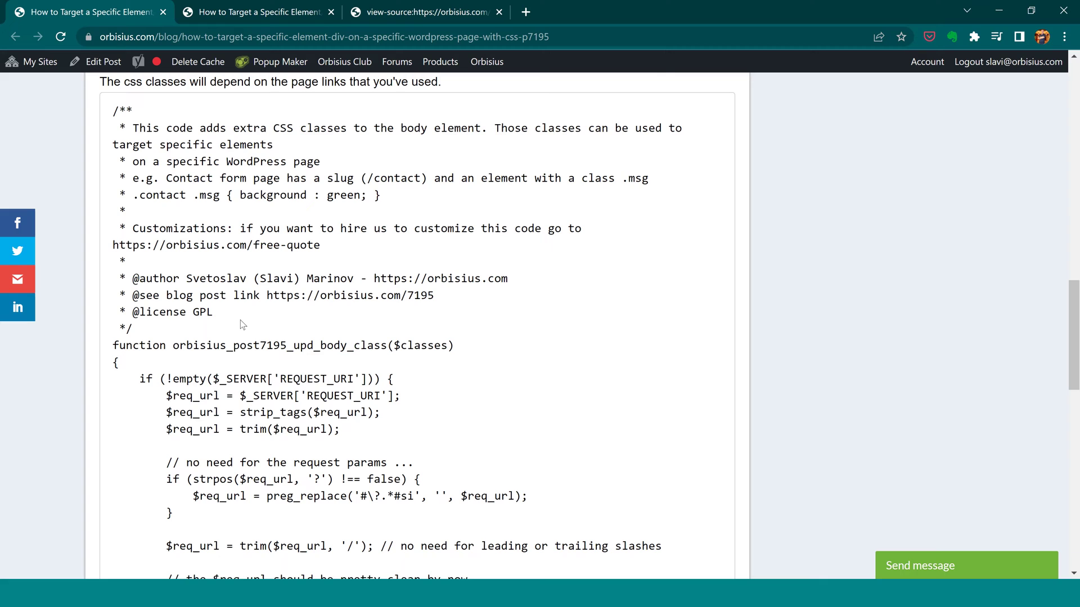
scroll(down, 3)
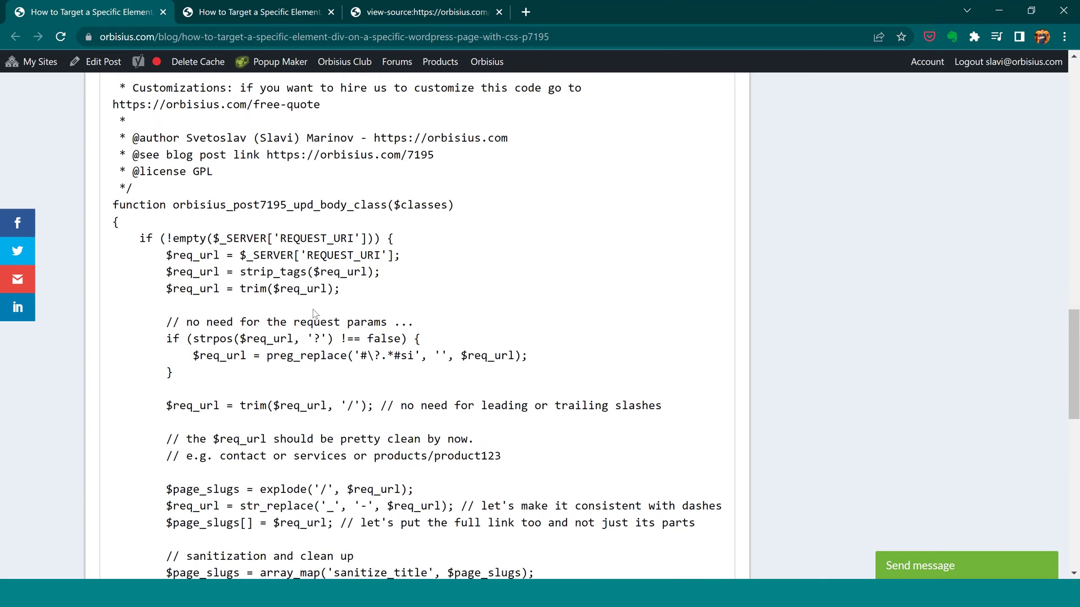
mouse_move(281, 308)
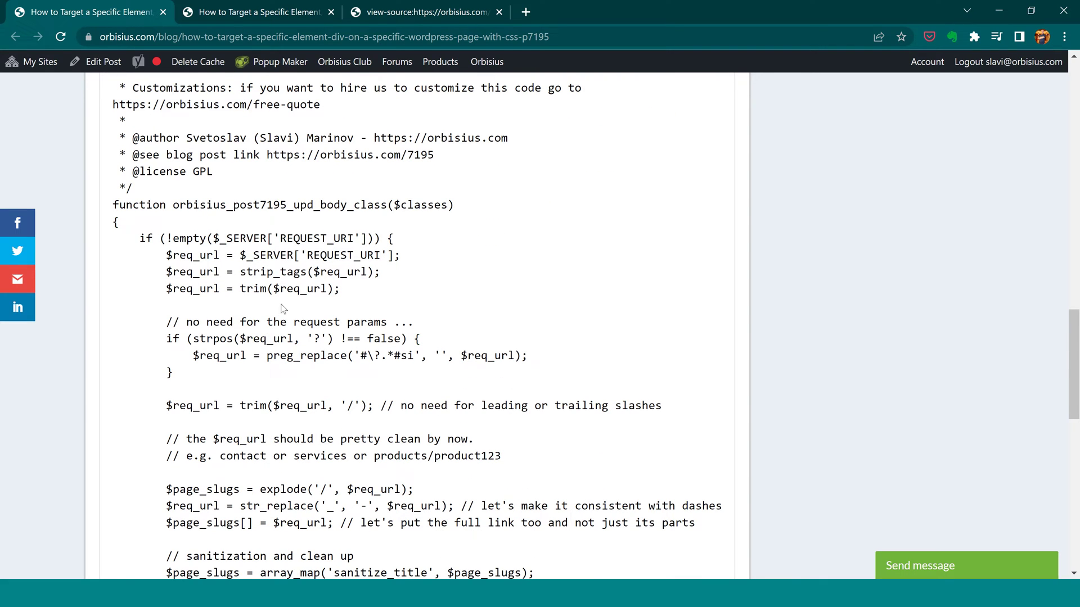
mouse_move(327, 301)
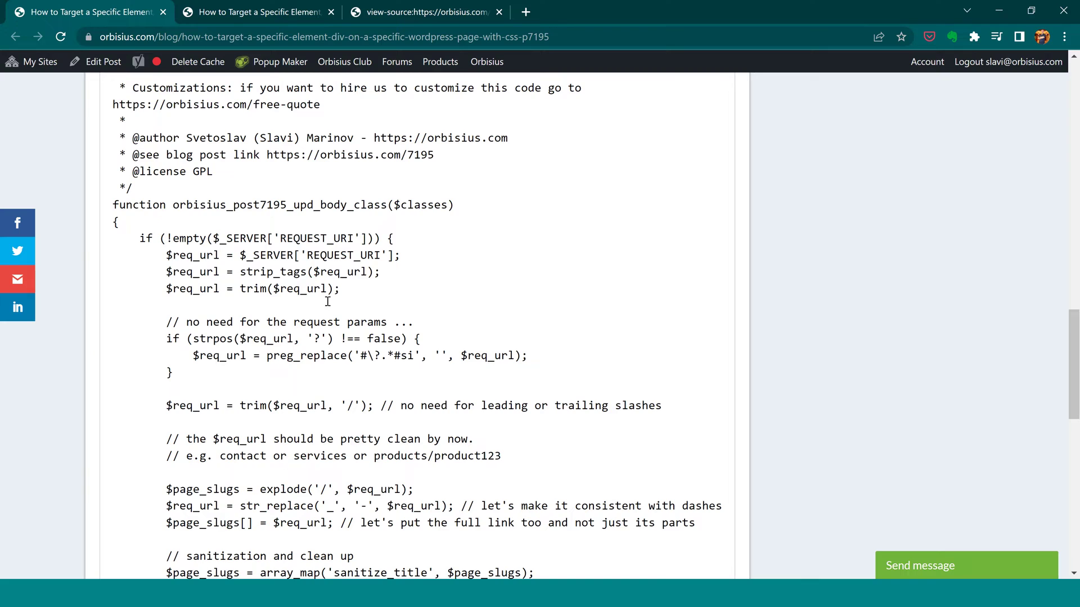
mouse_move(329, 390)
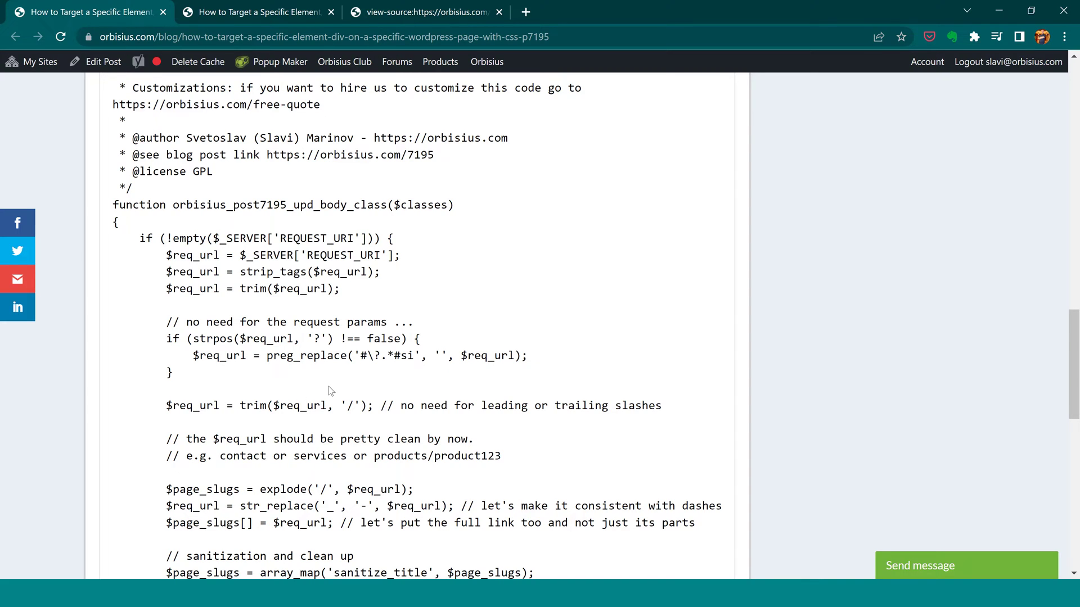
mouse_move(311, 336)
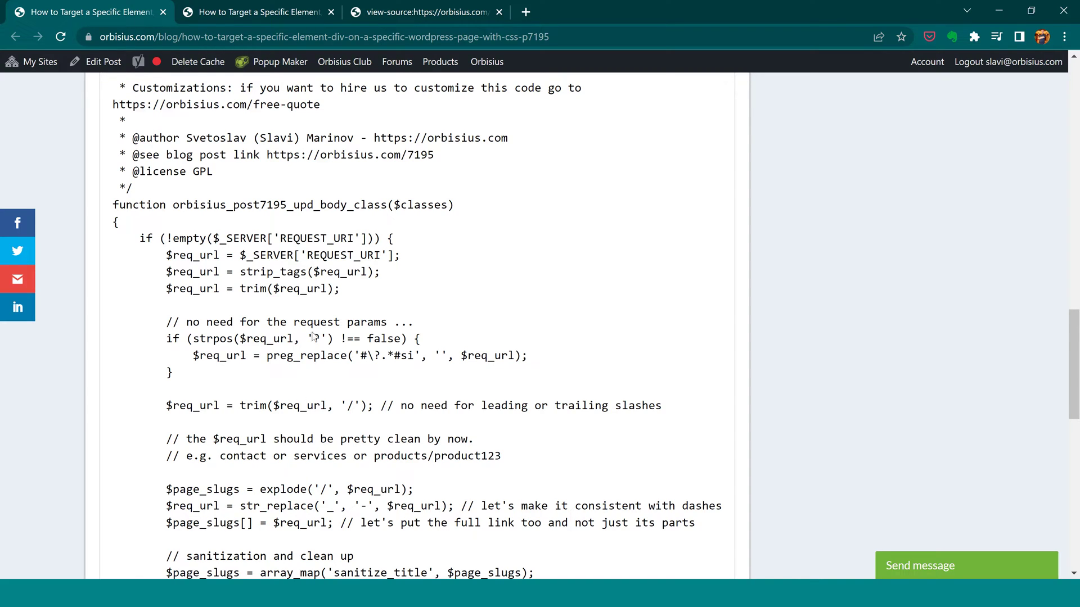
scroll(down, 3)
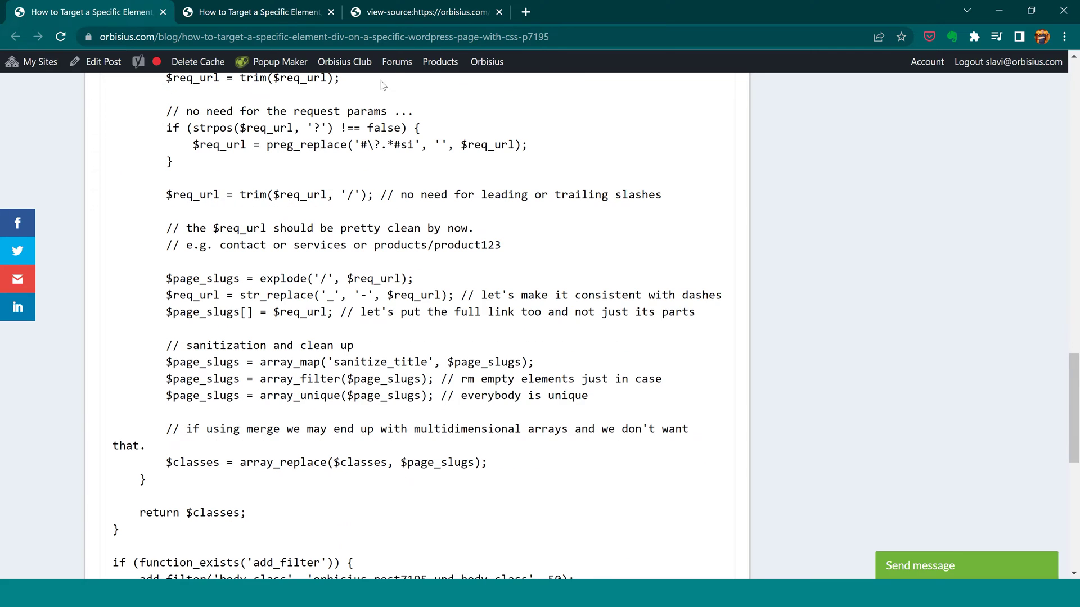
click(427, 11)
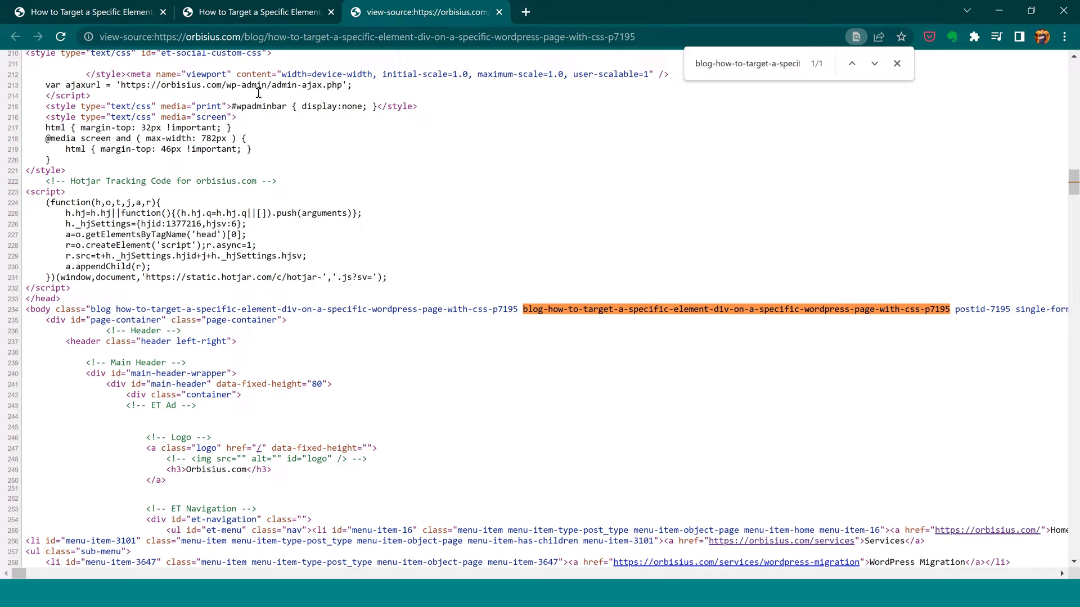
click(257, 12)
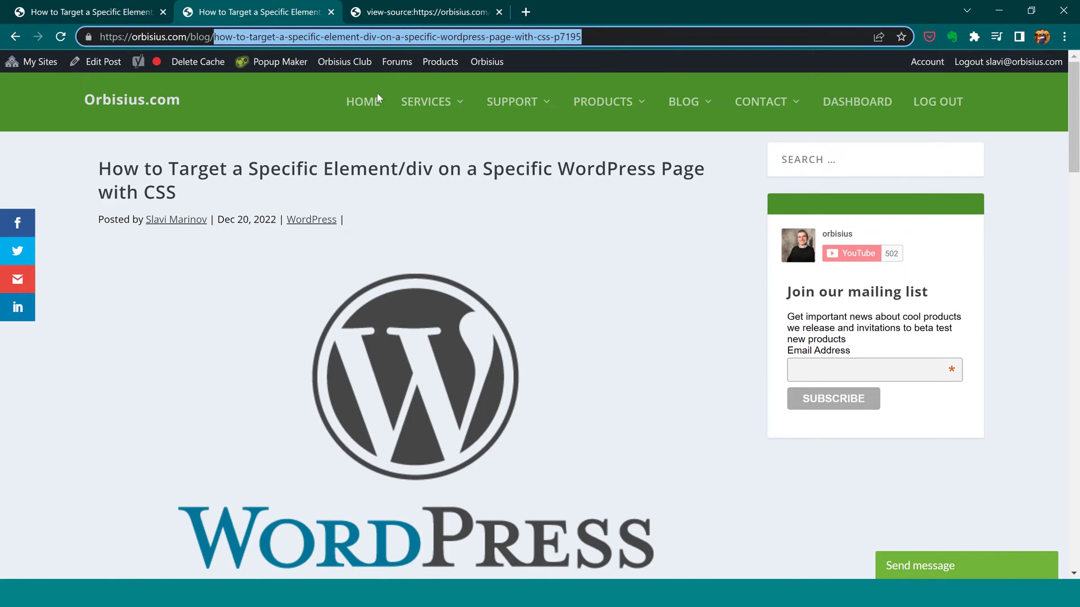
click(427, 11)
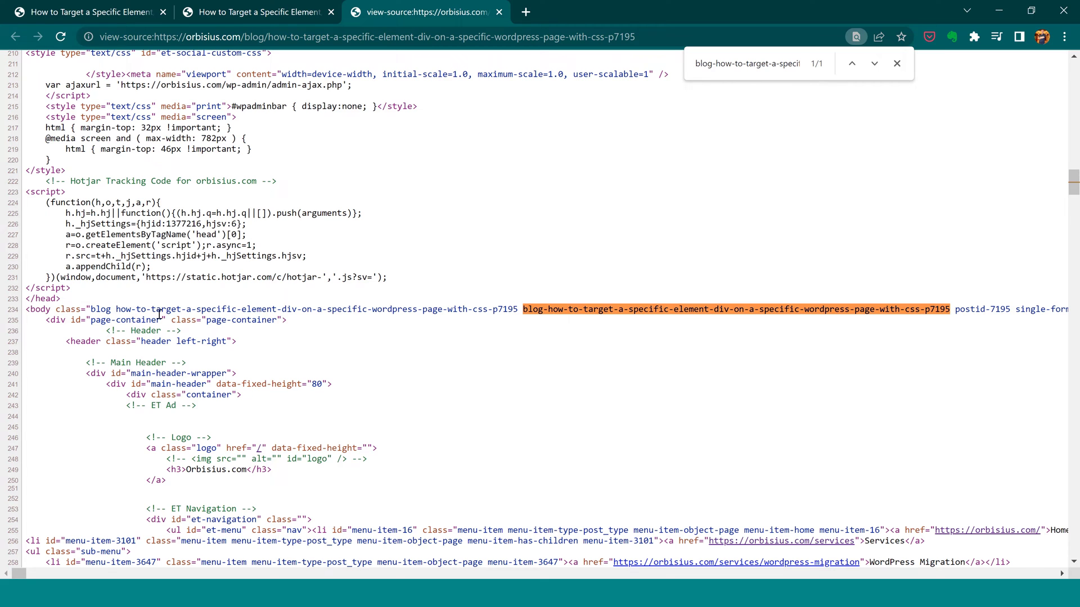
double_click(100, 310)
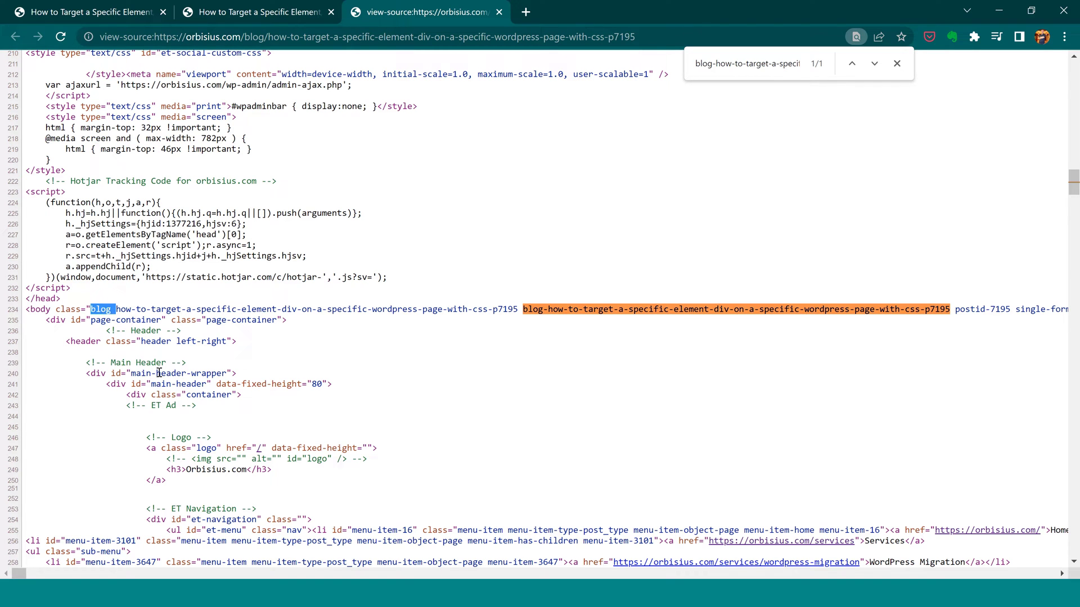
mouse_move(634, 285)
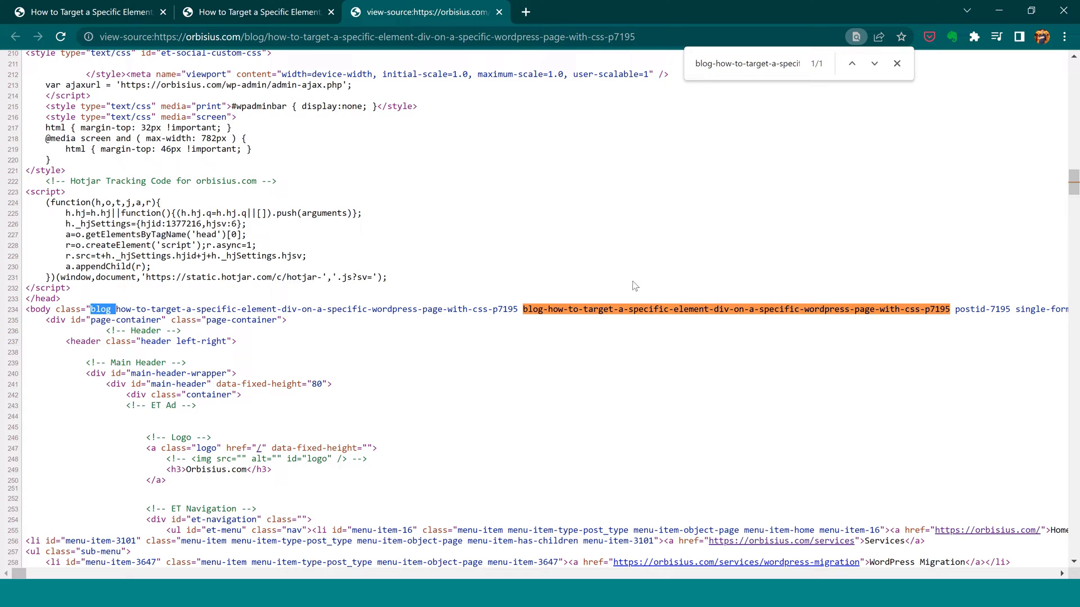
click(115, 309)
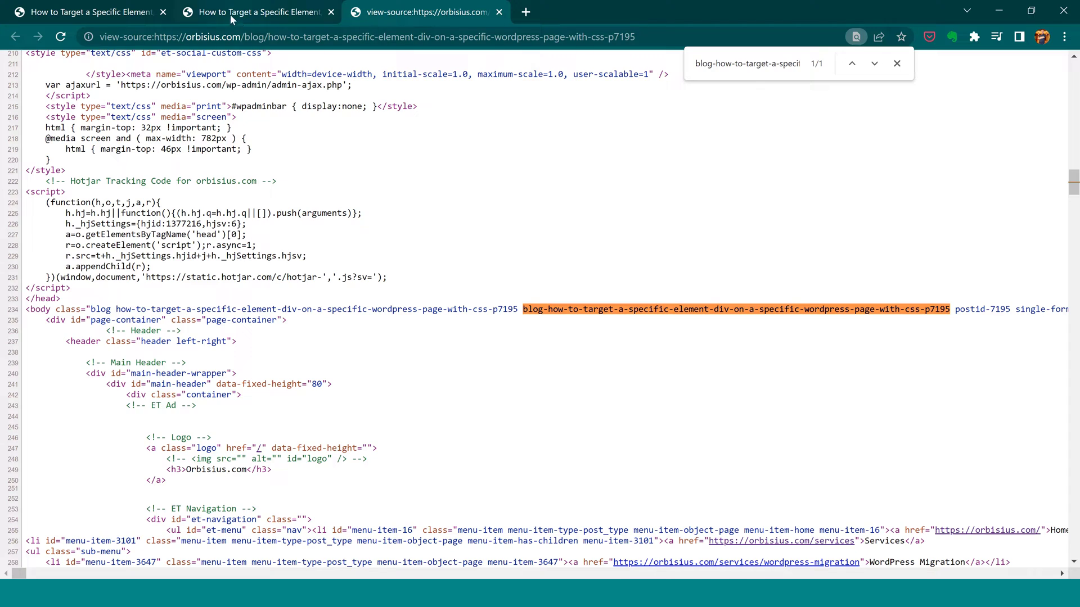
click(258, 11)
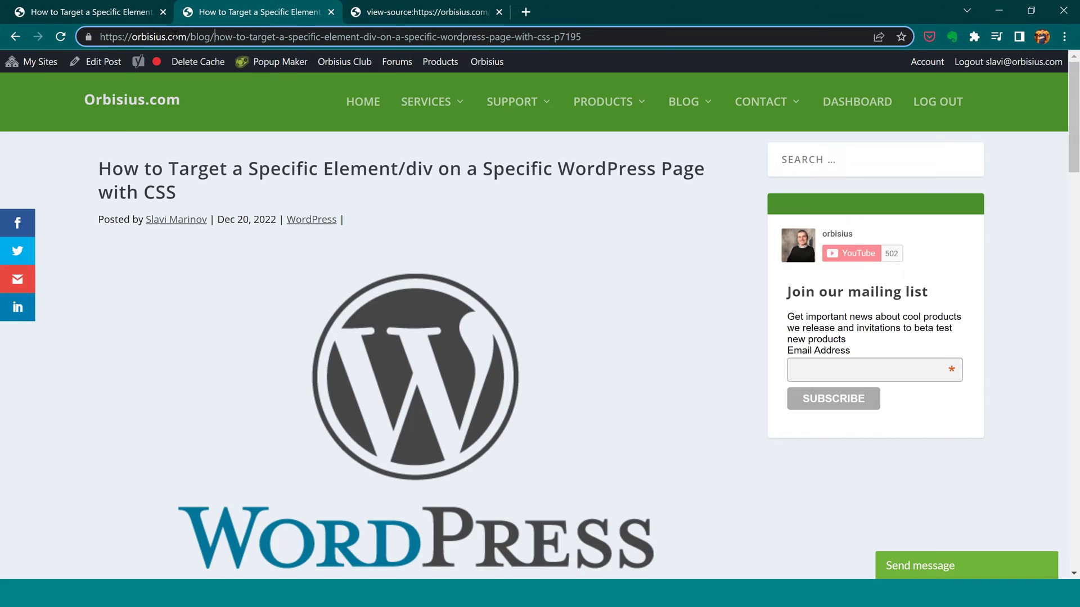
mouse_move(461, 122)
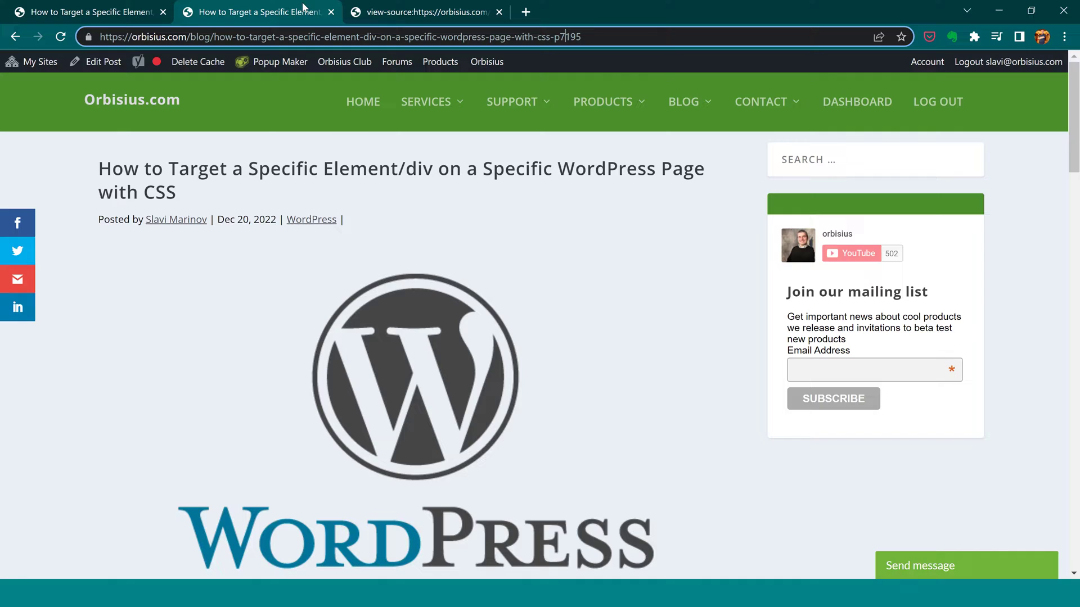
click(427, 11)
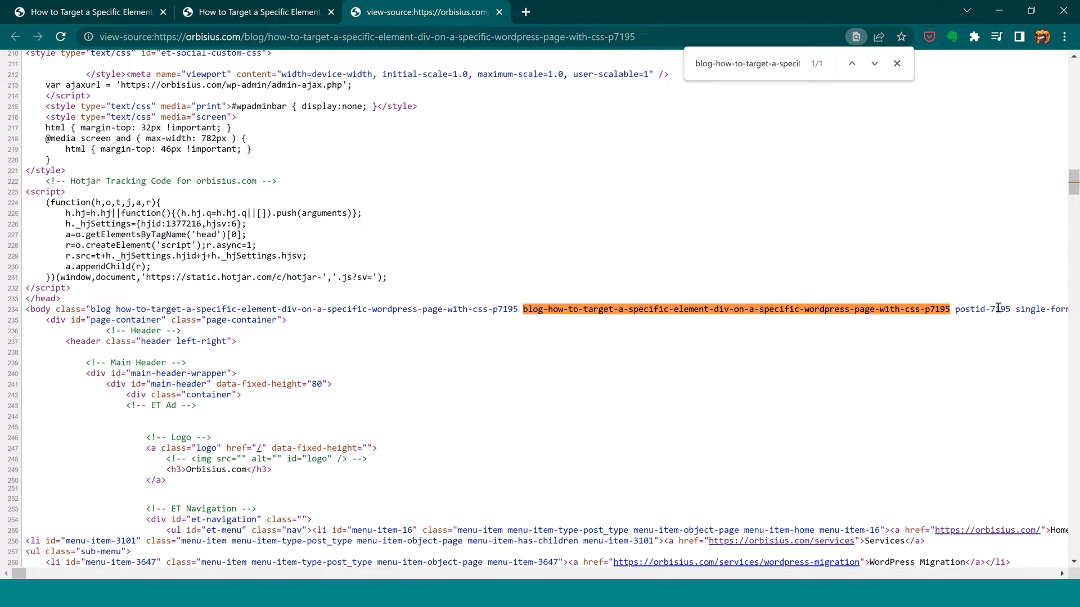
Step: Pick out the postid-7195 class and its number 7195 in the body tag of the source
double_click(980, 308)
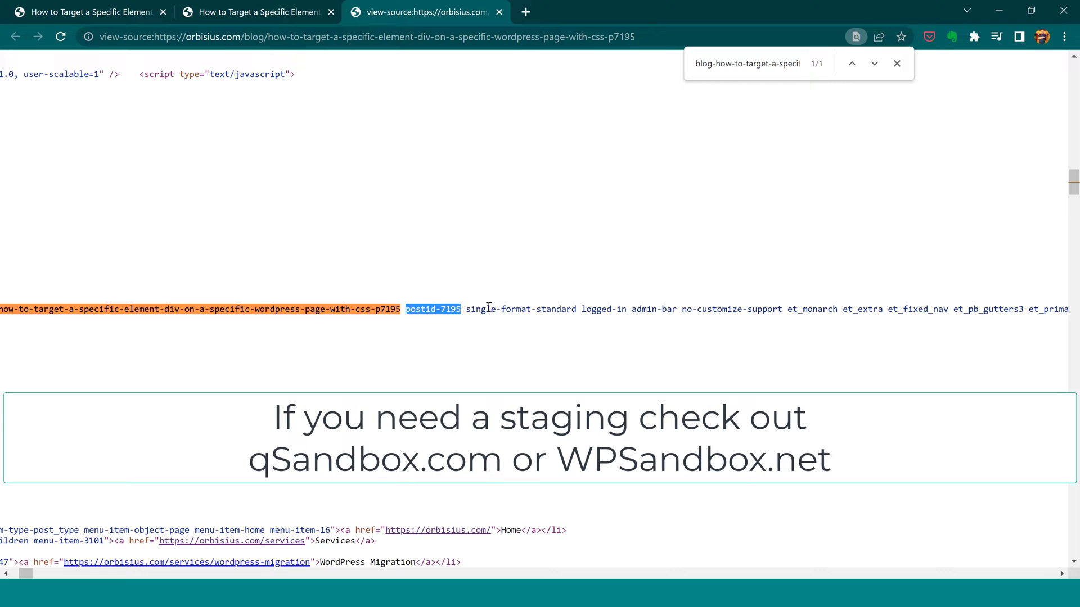
mouse_move(483, 345)
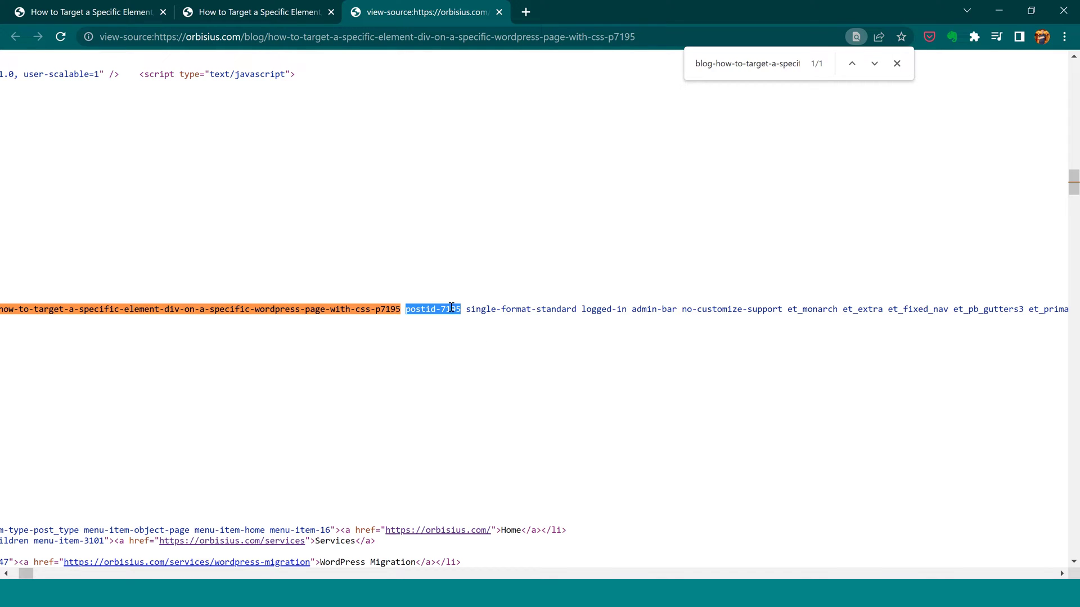
double_click(449, 308)
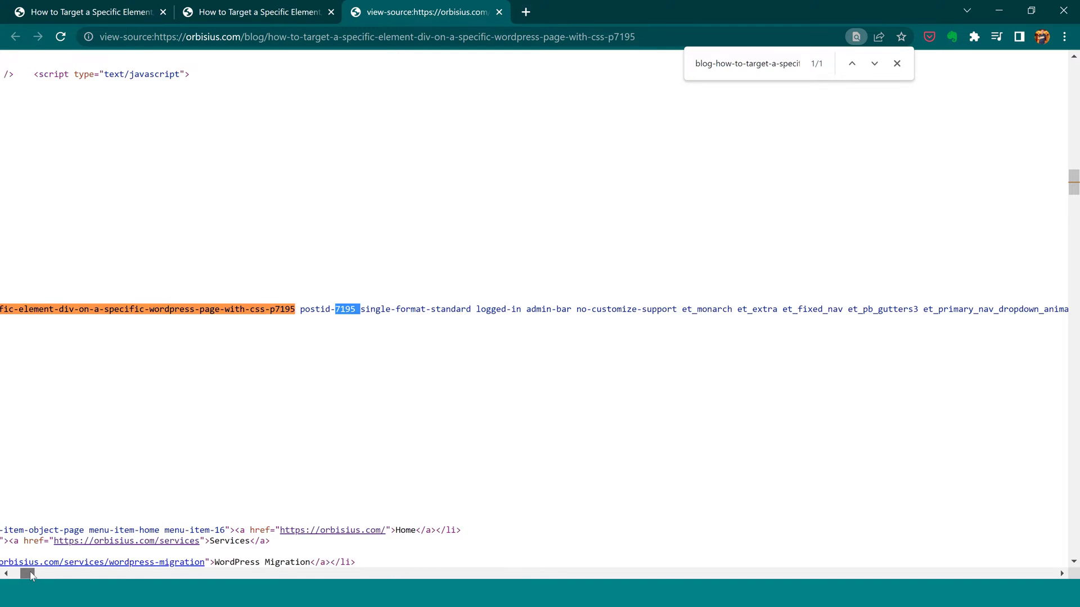
scroll(right, 3)
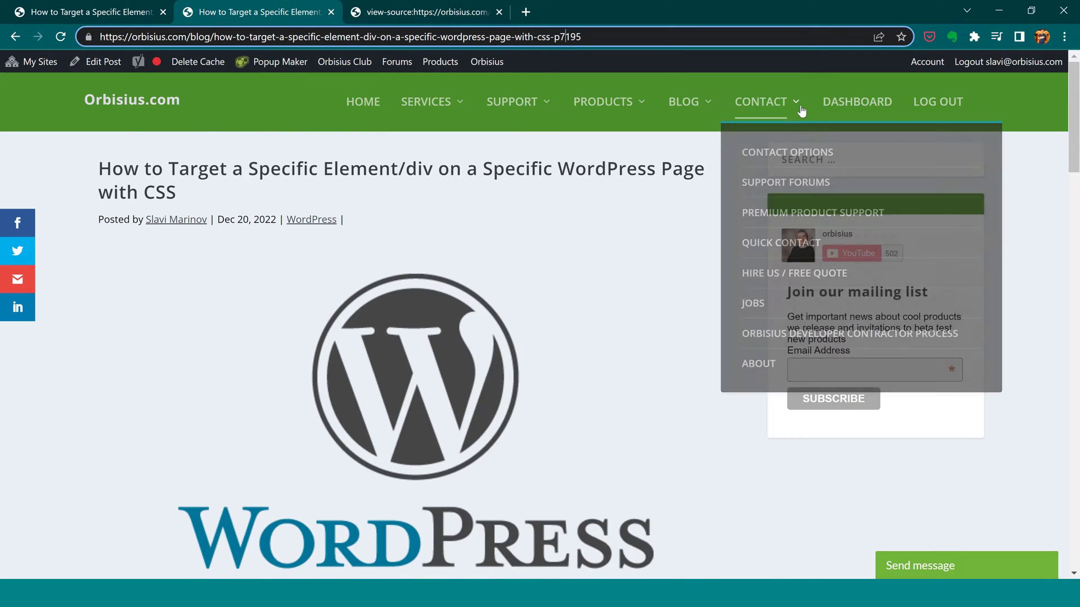
Step: View the Contact page's source and highlight the contact class in its body tag
click(787, 152)
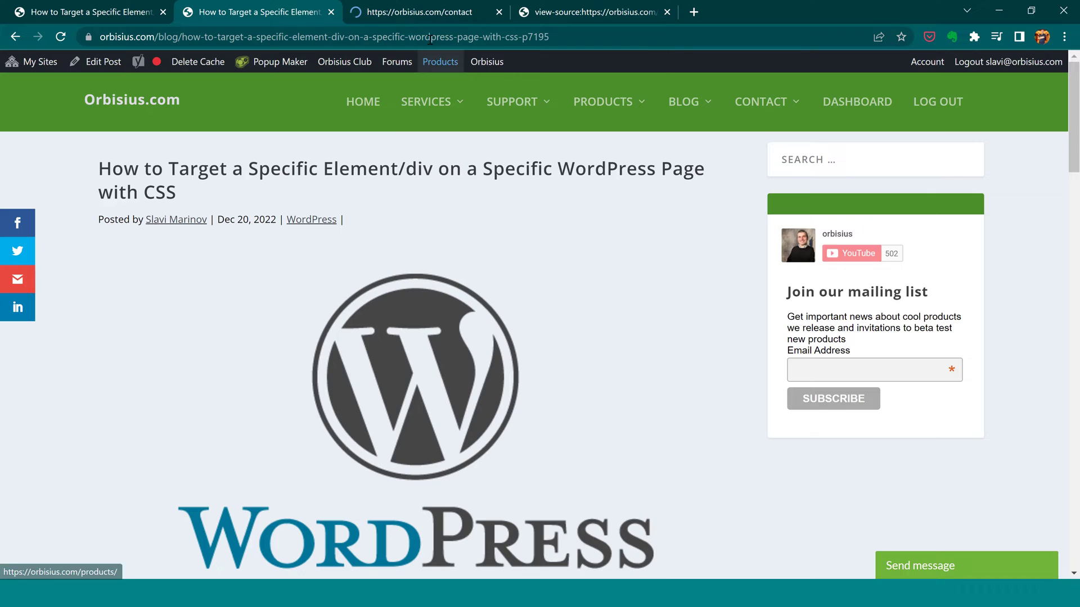
click(413, 11)
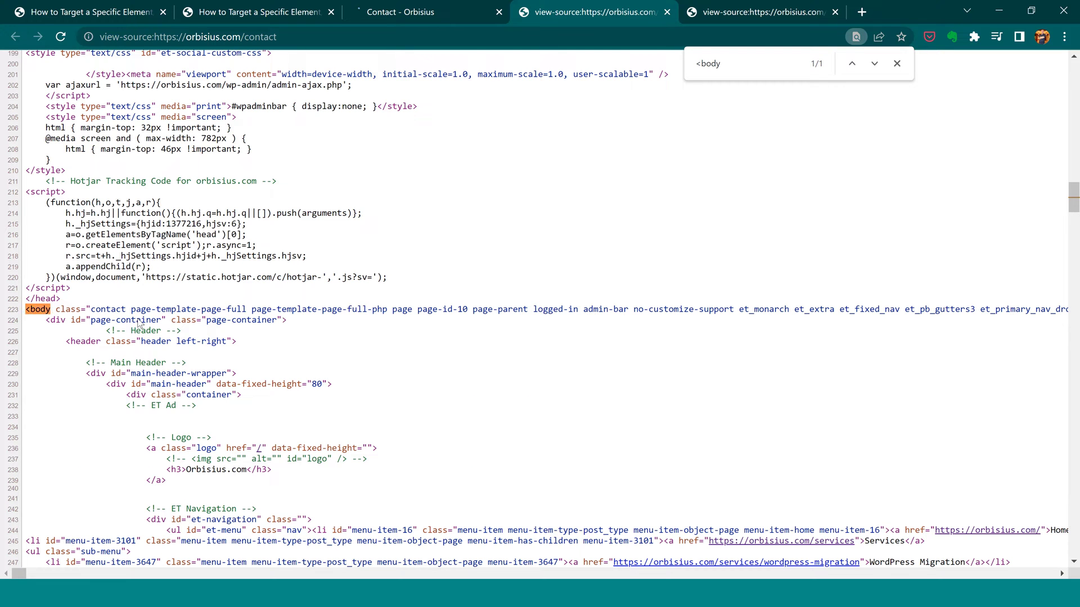
double_click(108, 309)
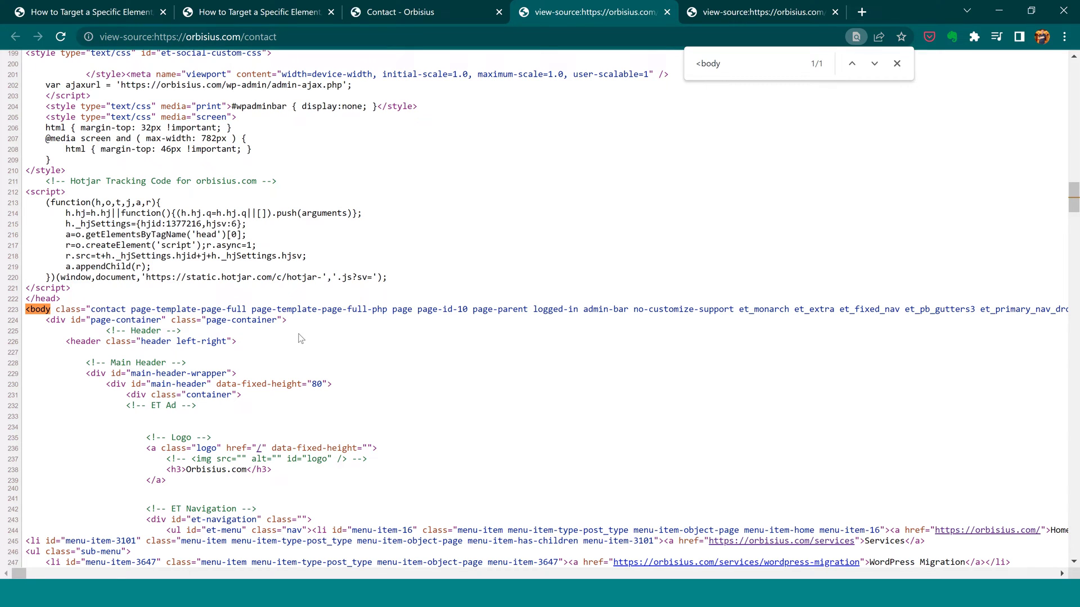
mouse_move(136, 469)
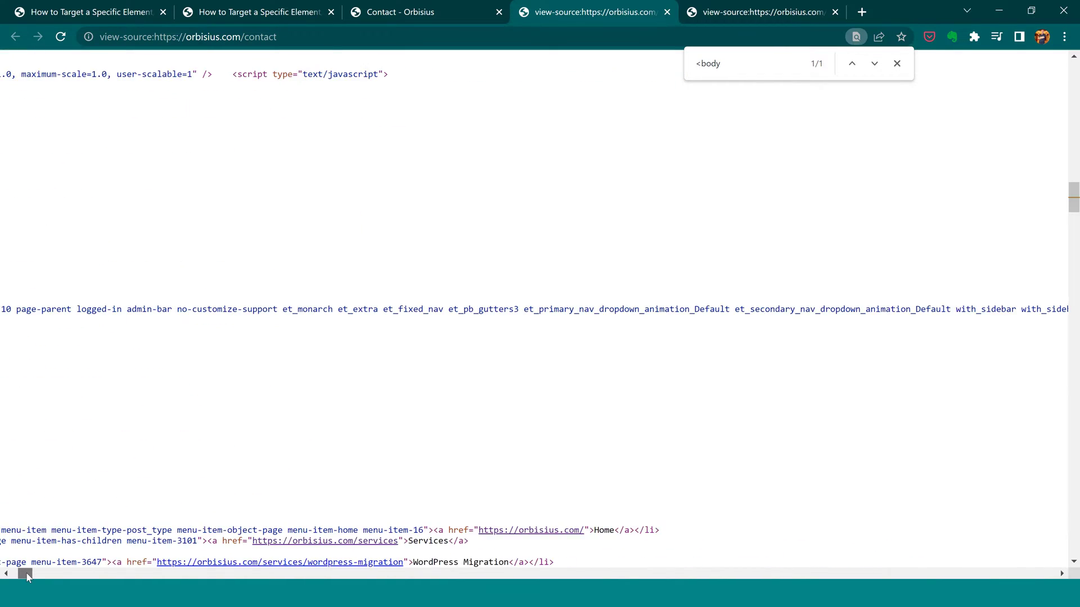
scroll(right, 3)
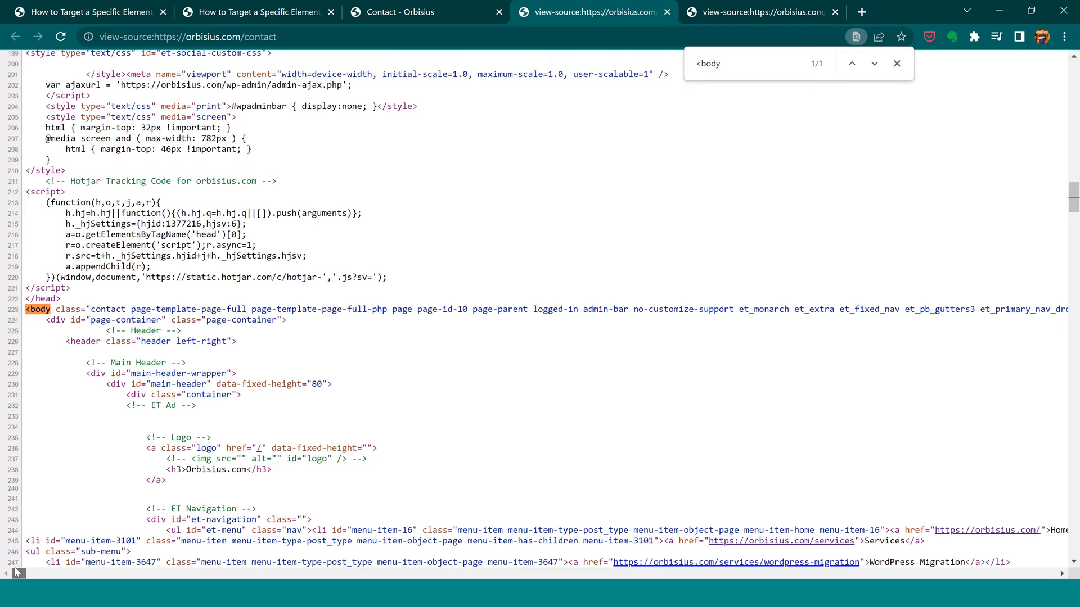
double_click(109, 310)
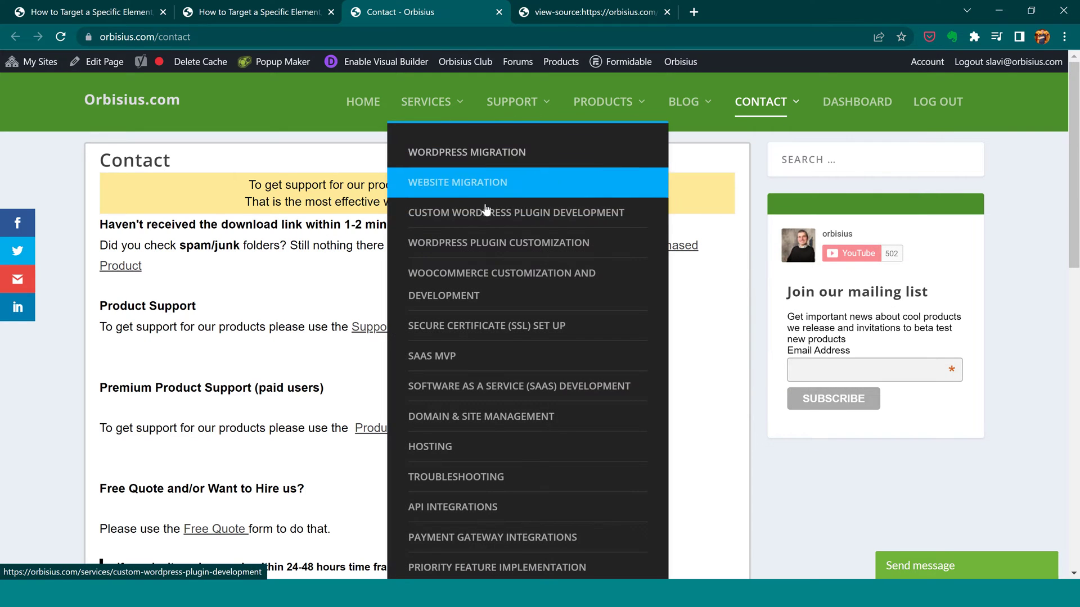
Step: View the WordPress Migration page's source and select its services-wordpress-migration body class
click(466, 152)
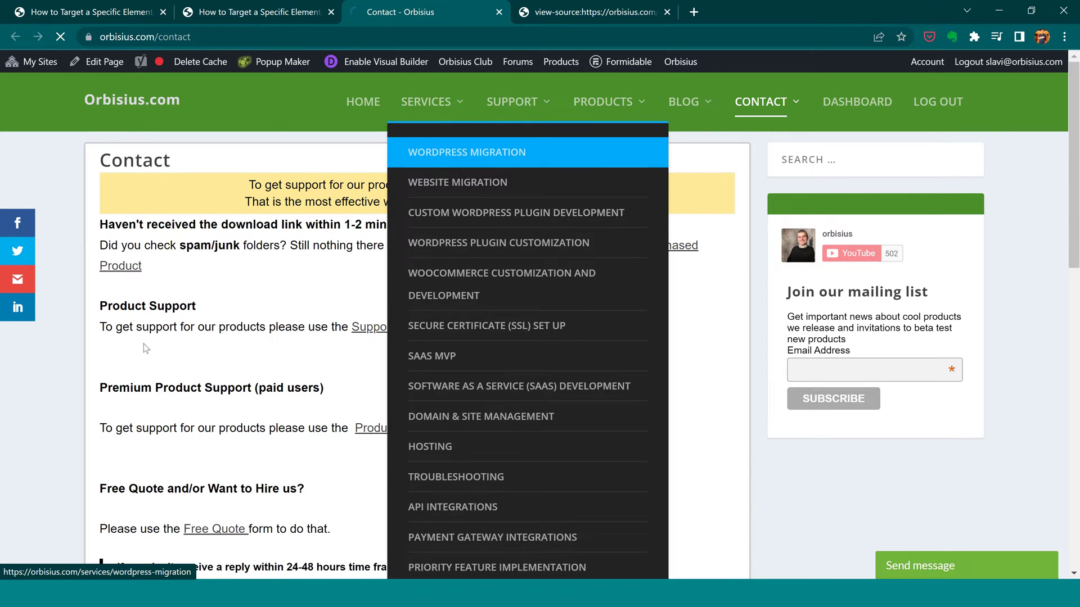
click(466, 152)
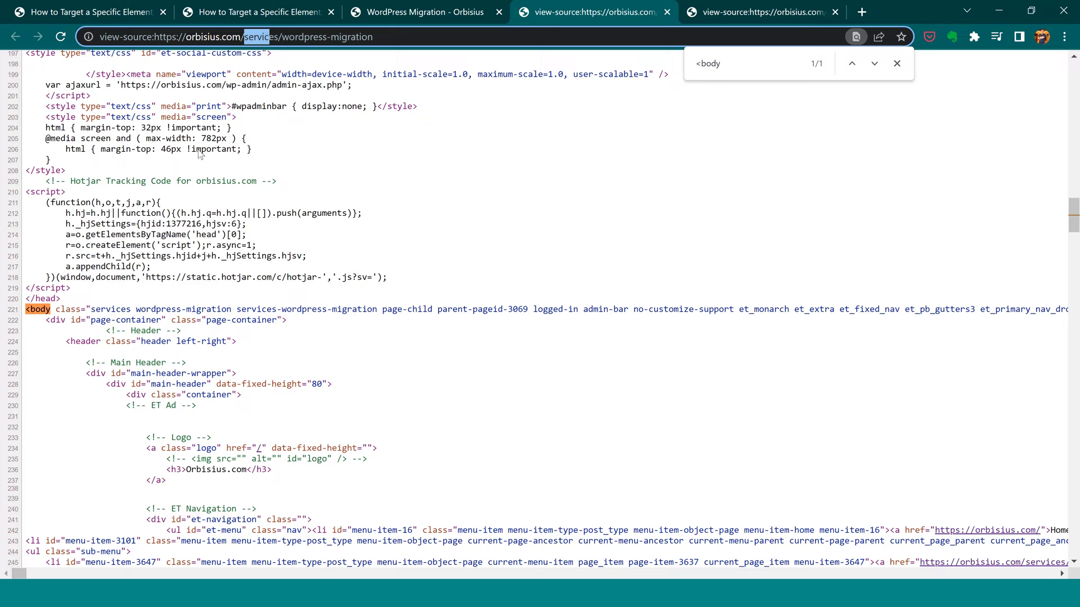
double_click(278, 308)
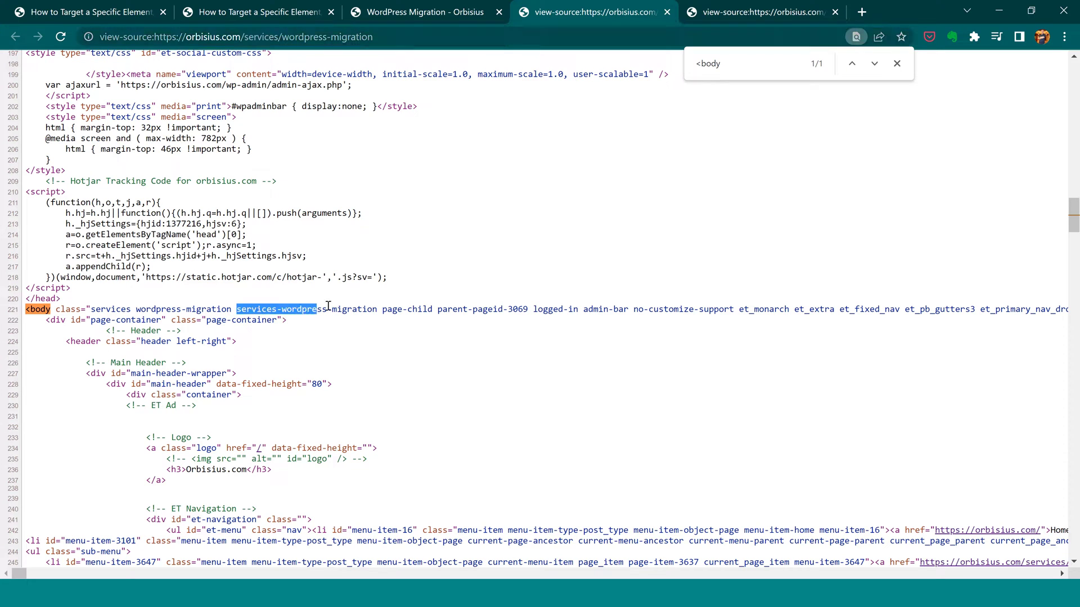
click(289, 319)
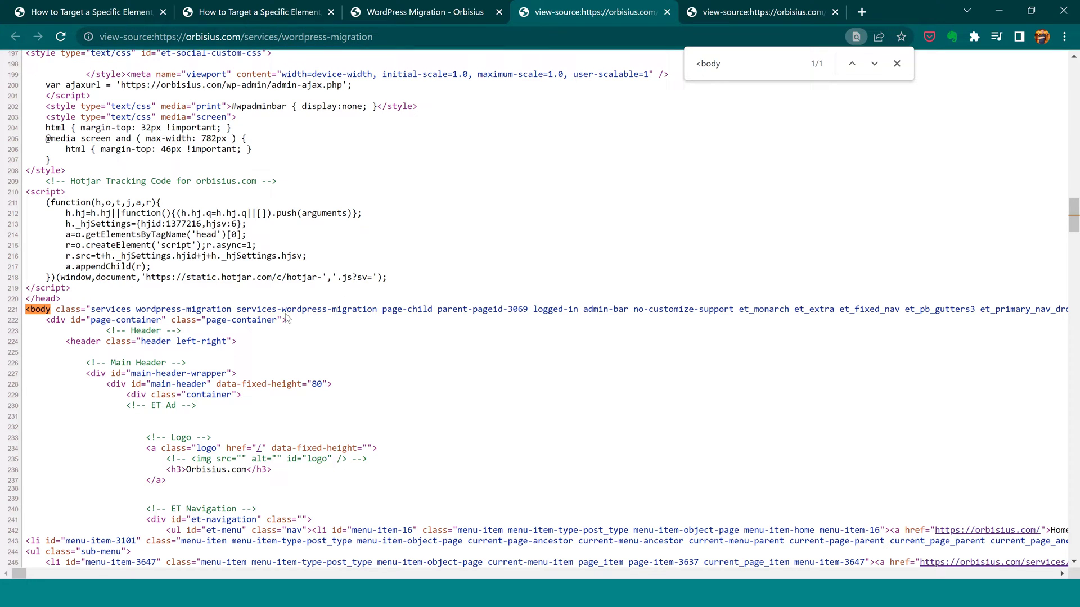
double_click(306, 308)
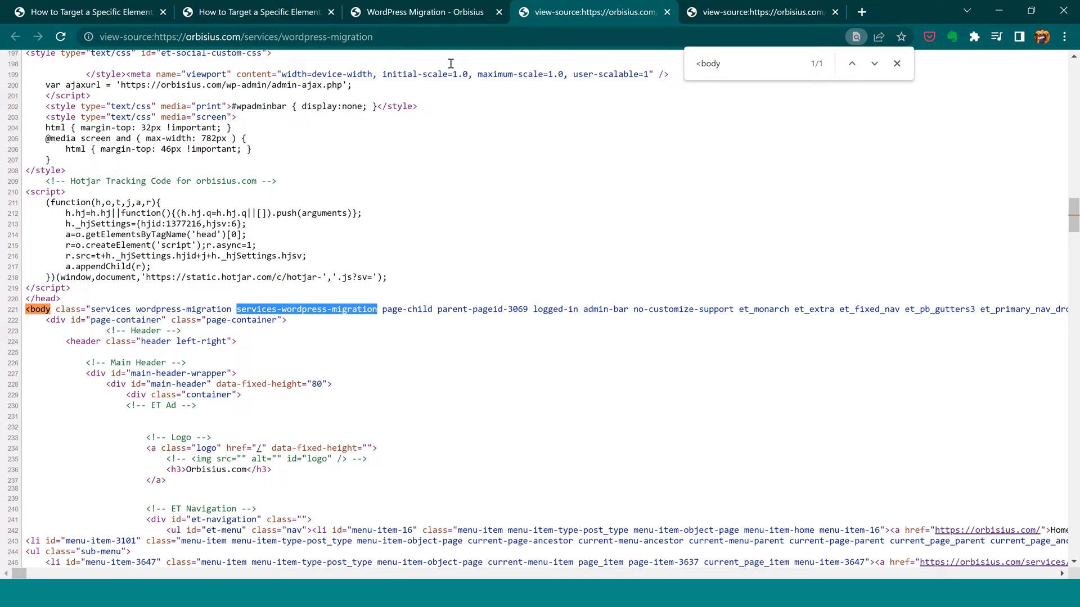
Step: Write an example .services-wordpress-migration { } selector in the address bar
click(276, 36)
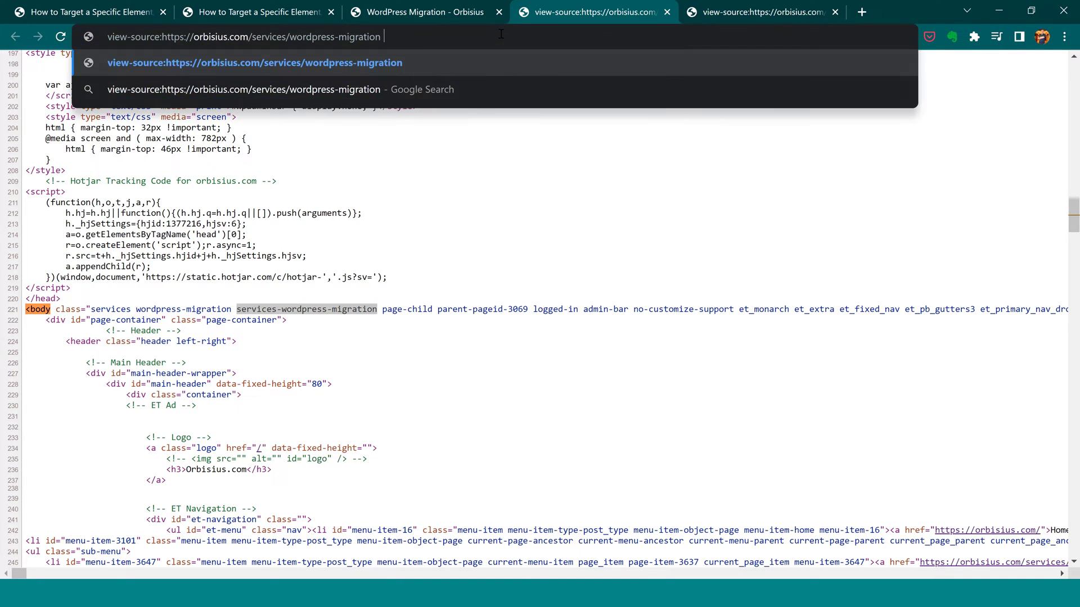
text(.services-wordpress-migration)
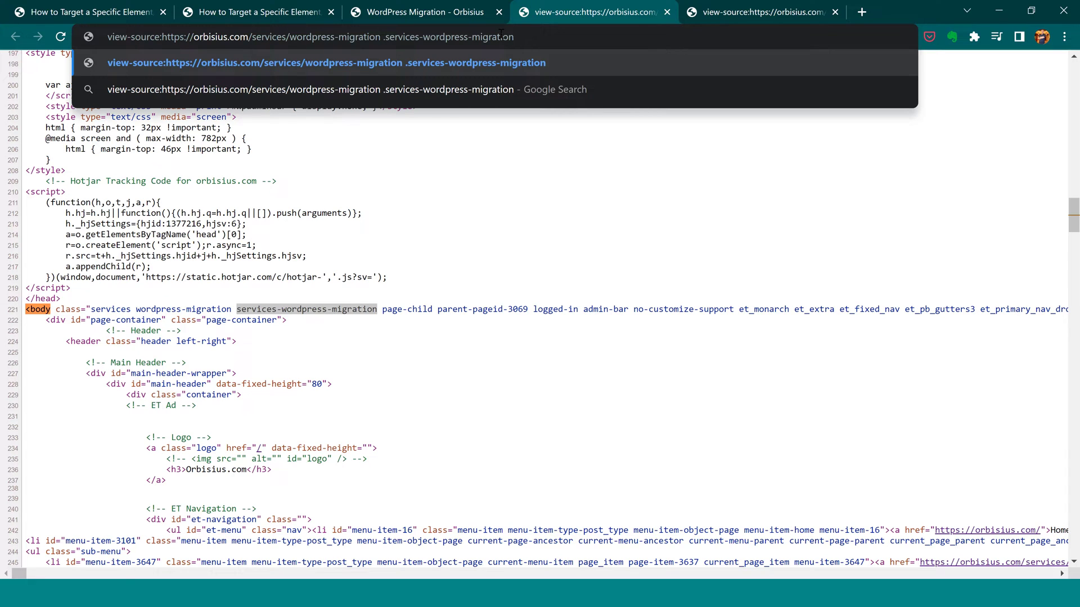
text({)
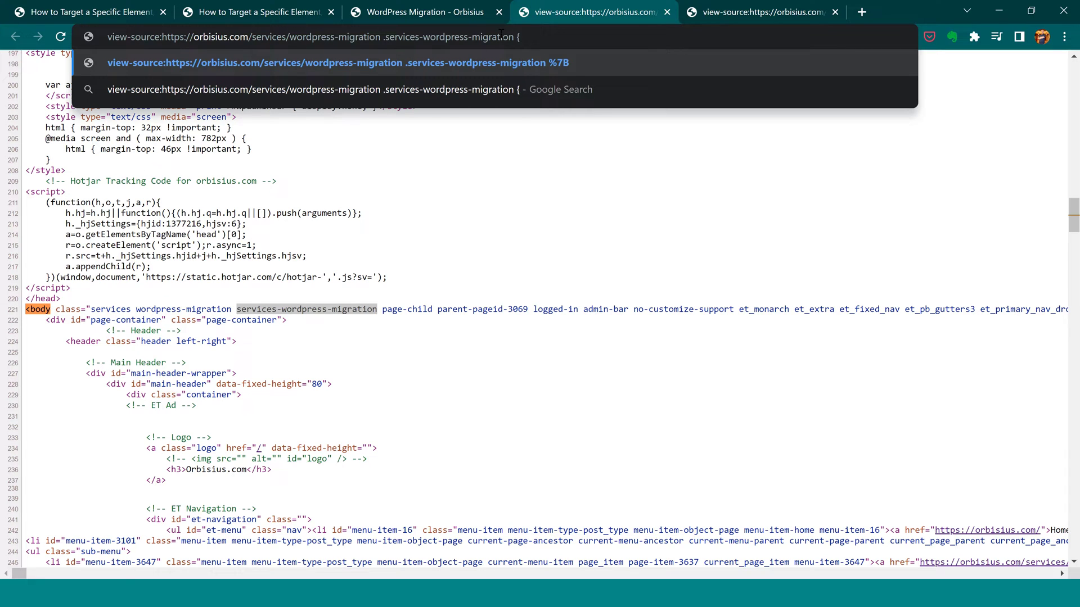
text(})
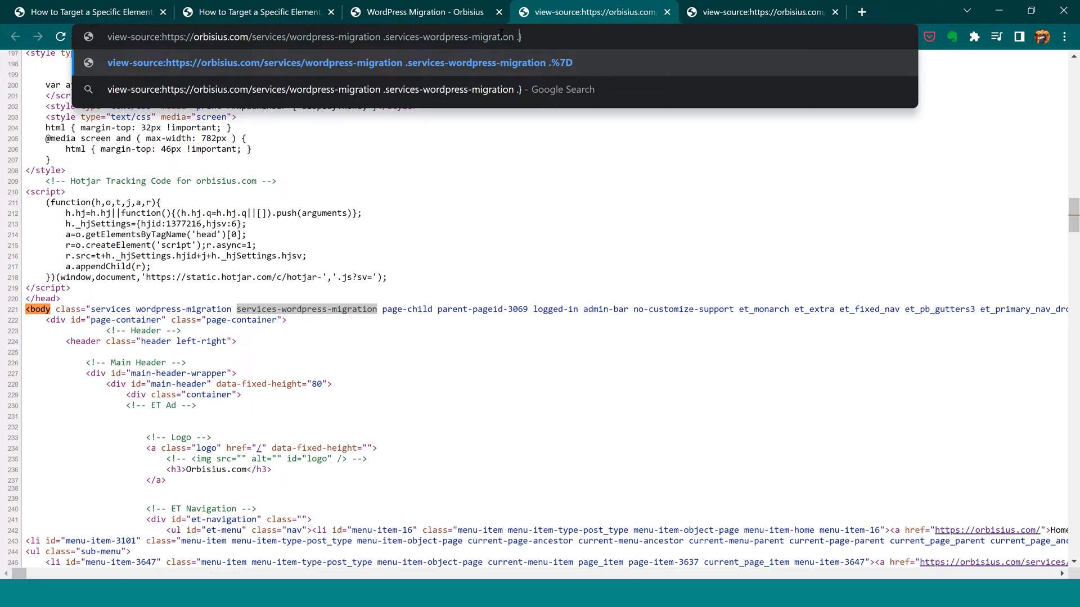
text(ele)
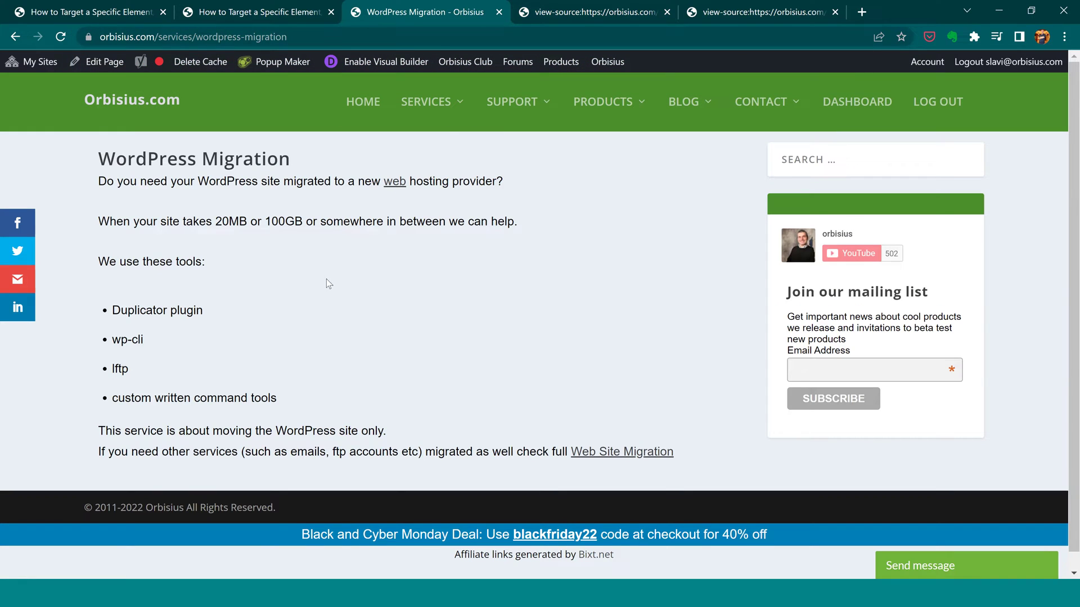
Step: Return to the blog post's PHP snippet and highlight the free-quote customization link in its comment
click(256, 12)
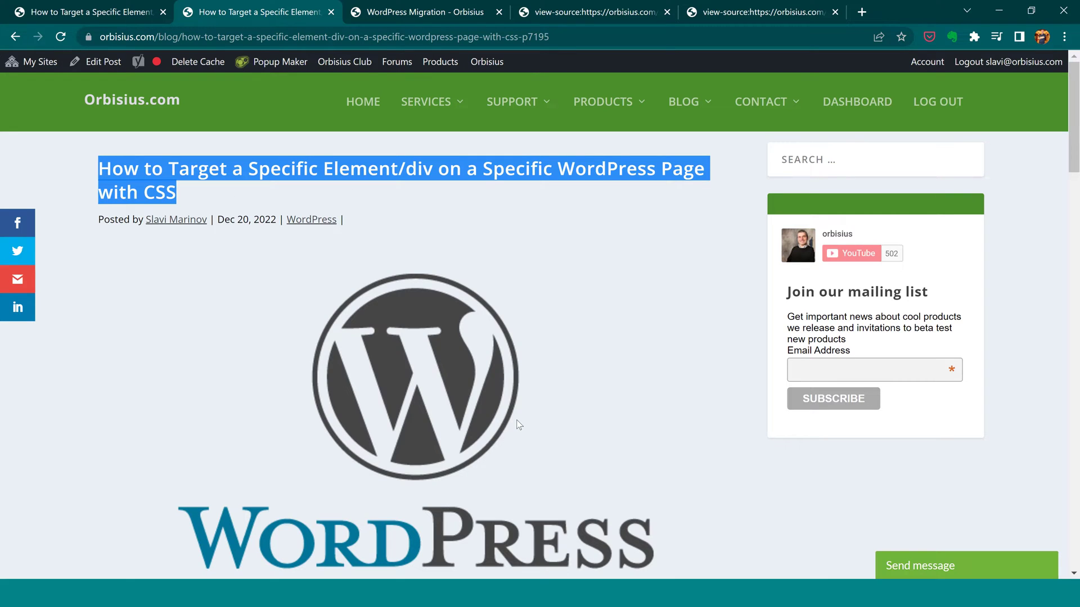
mouse_move(281, 186)
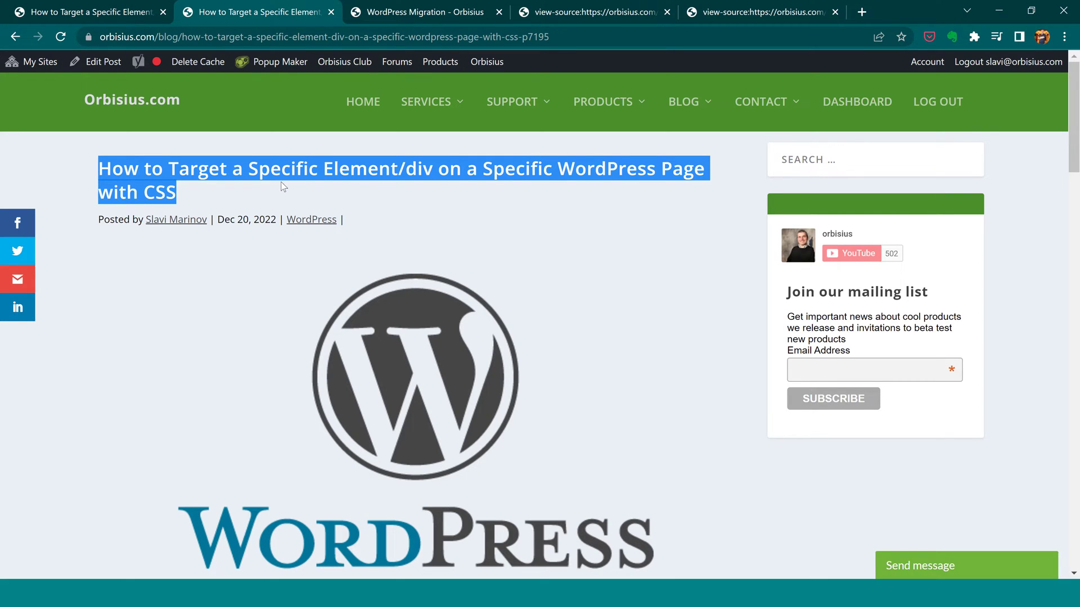
scroll(down, 3)
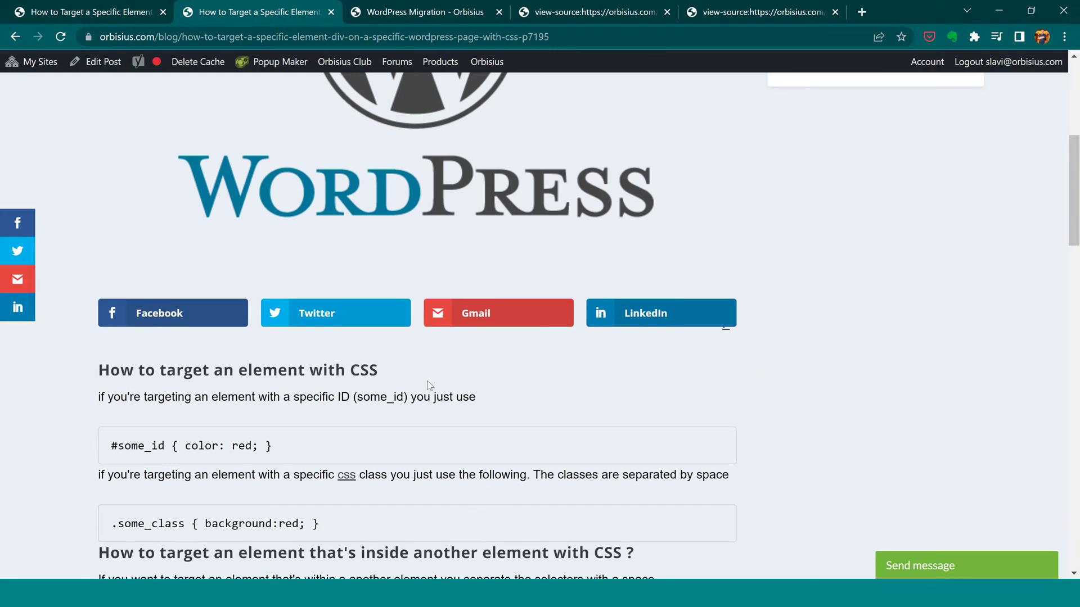
scroll(down, 3)
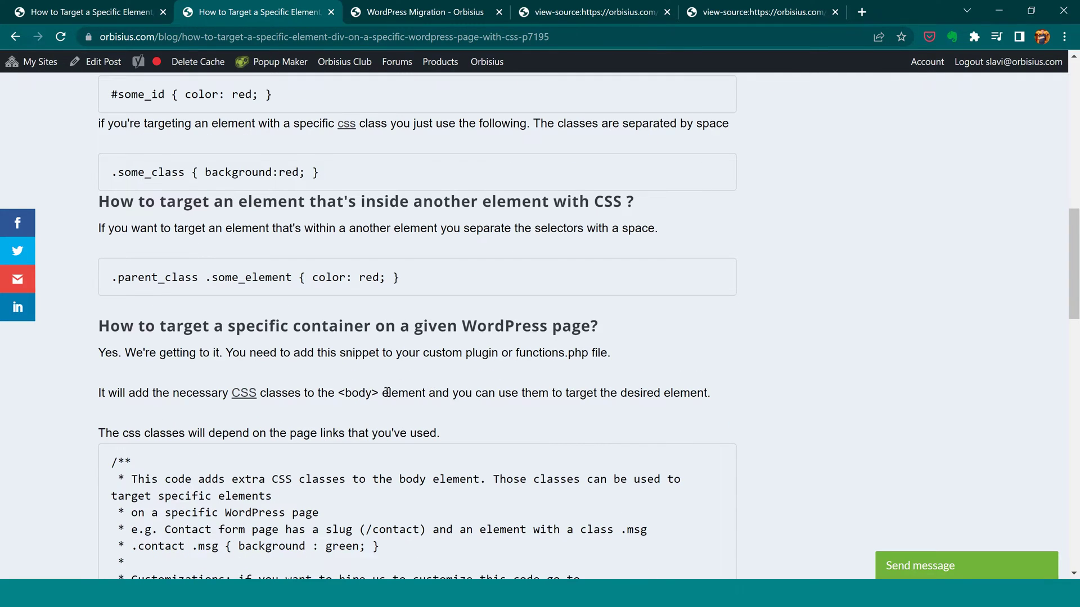
scroll(down, 3)
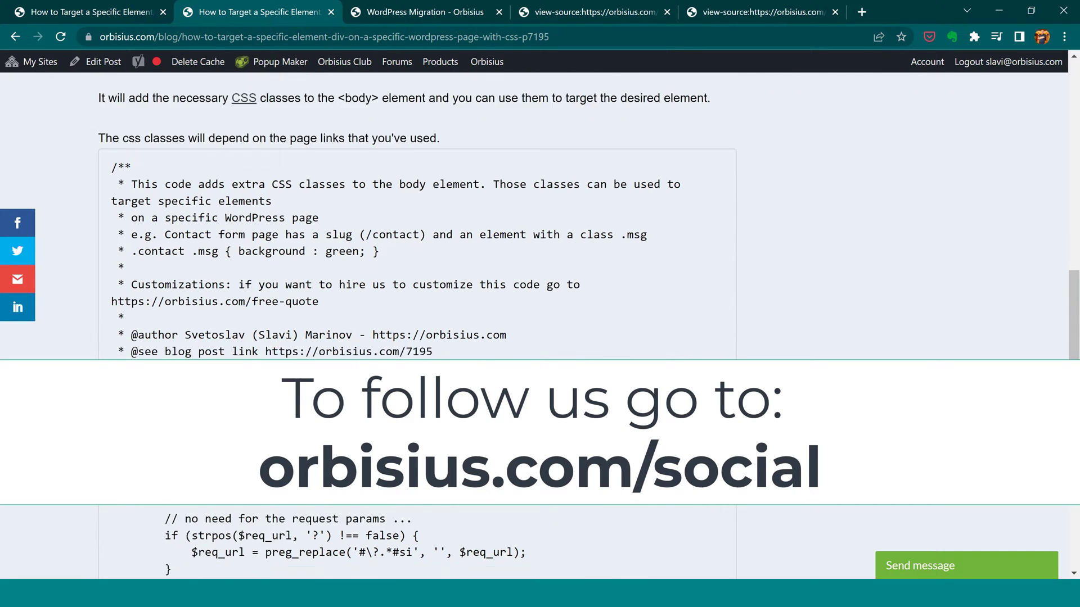
scroll(down, 3)
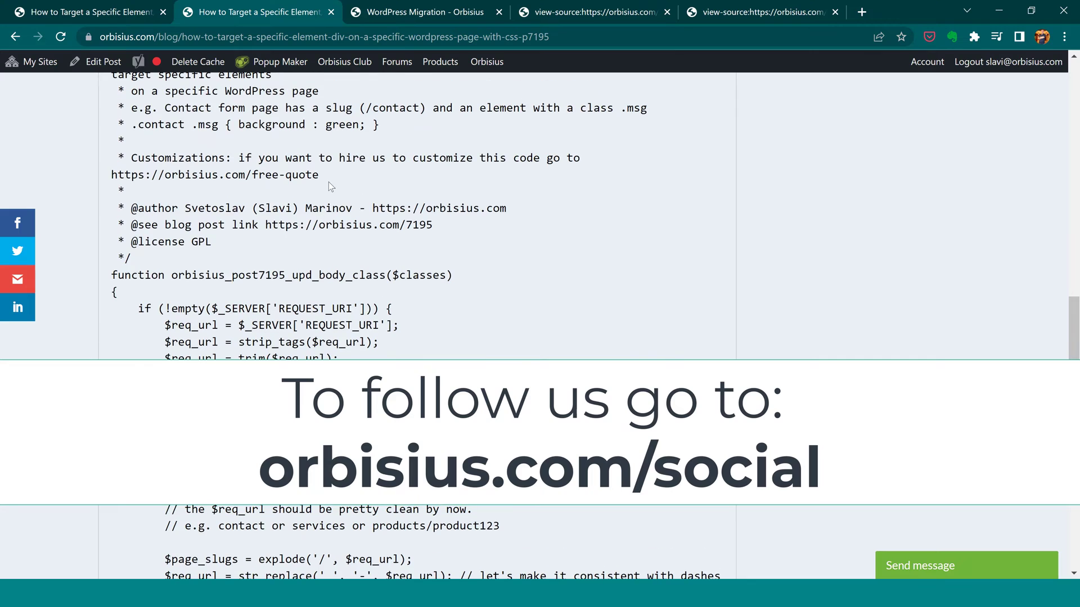
mouse_move(292, 207)
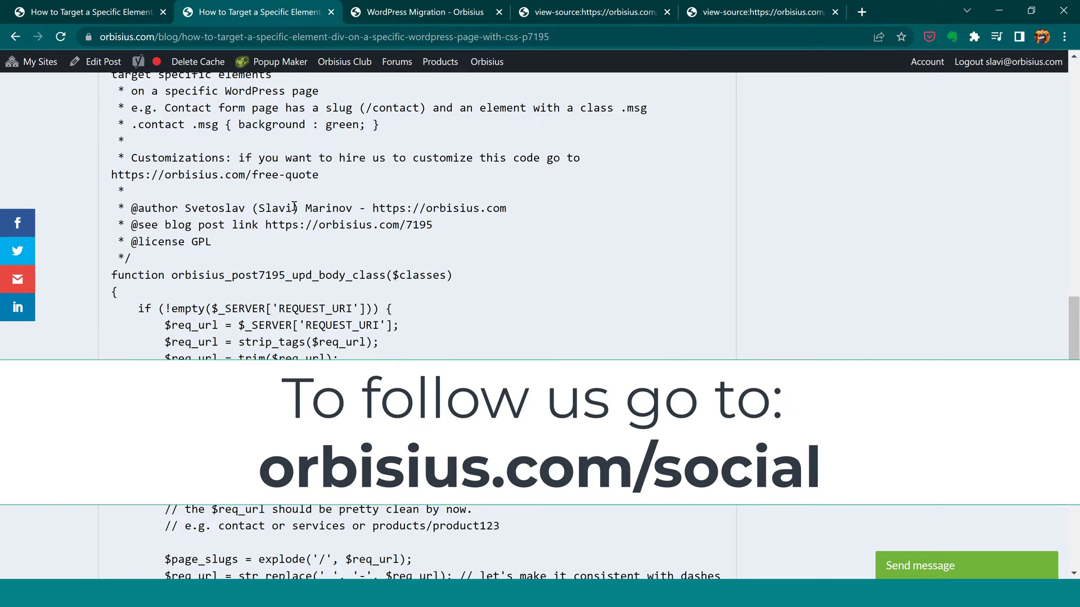
double_click(214, 175)
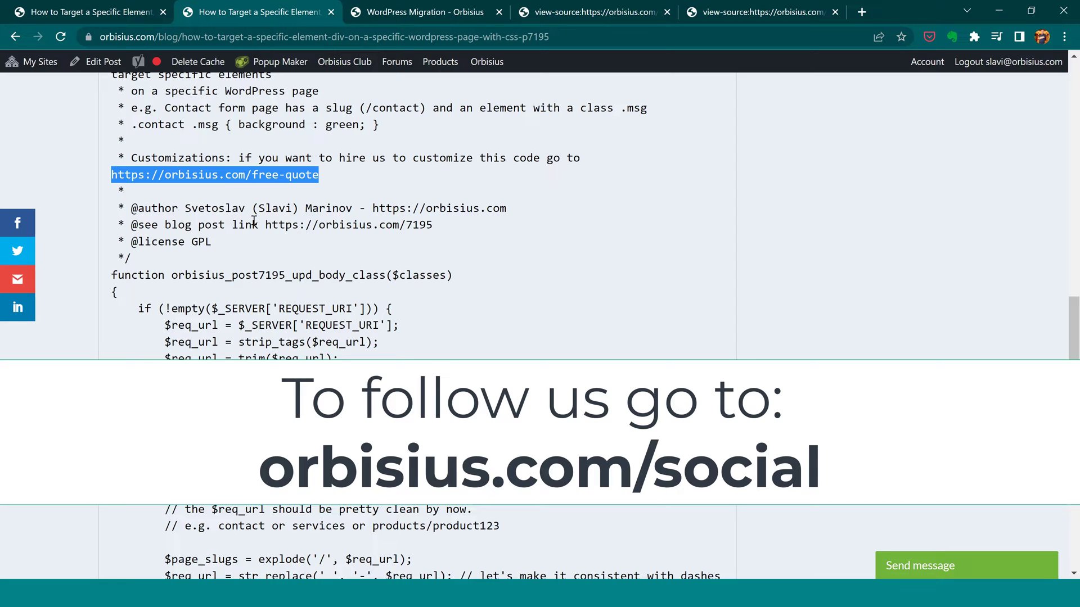
mouse_move(317, 275)
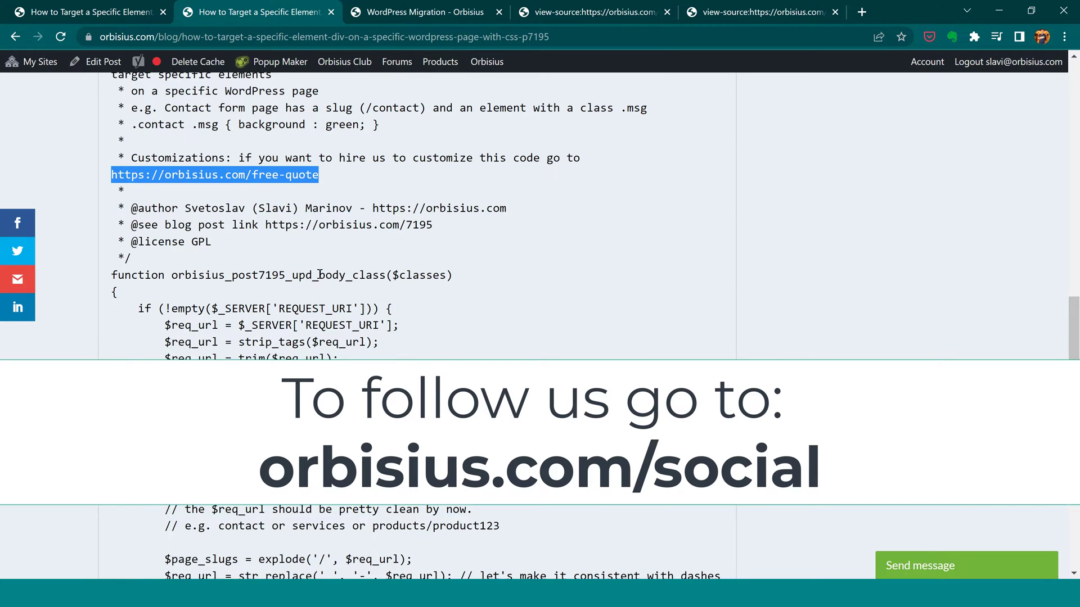
Step: Scroll the blog post back to the section introducing the body-class snippet
scroll(up, 3)
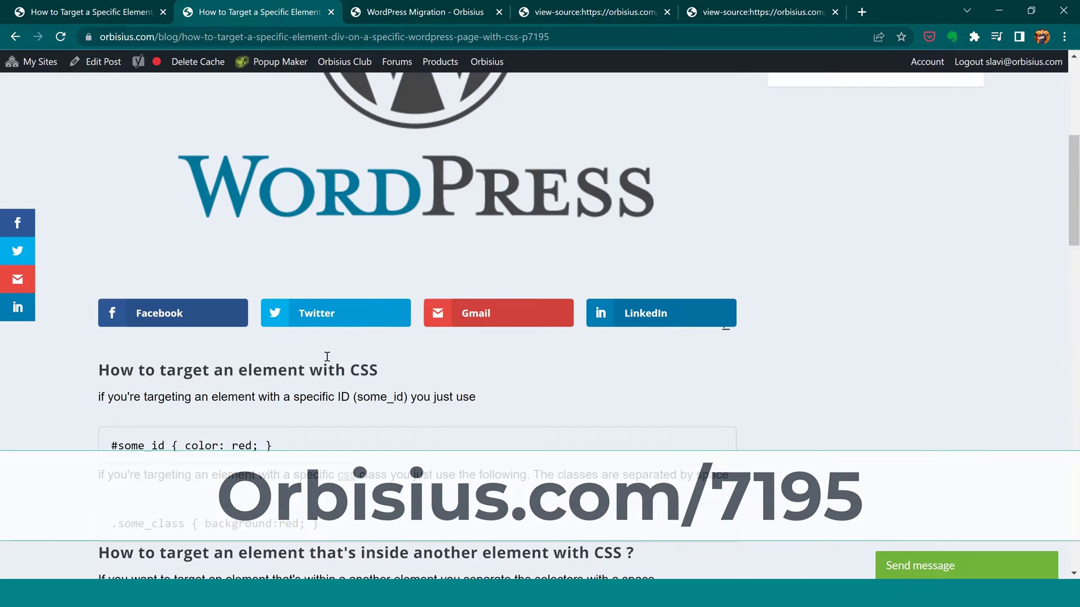
scroll(down, 3)
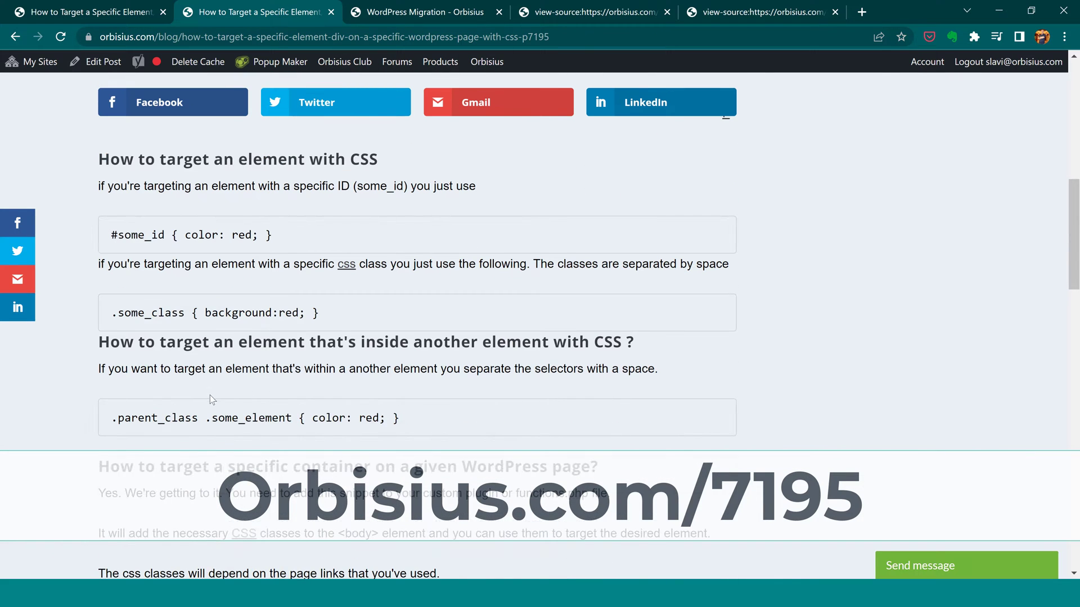
scroll(down, 3)
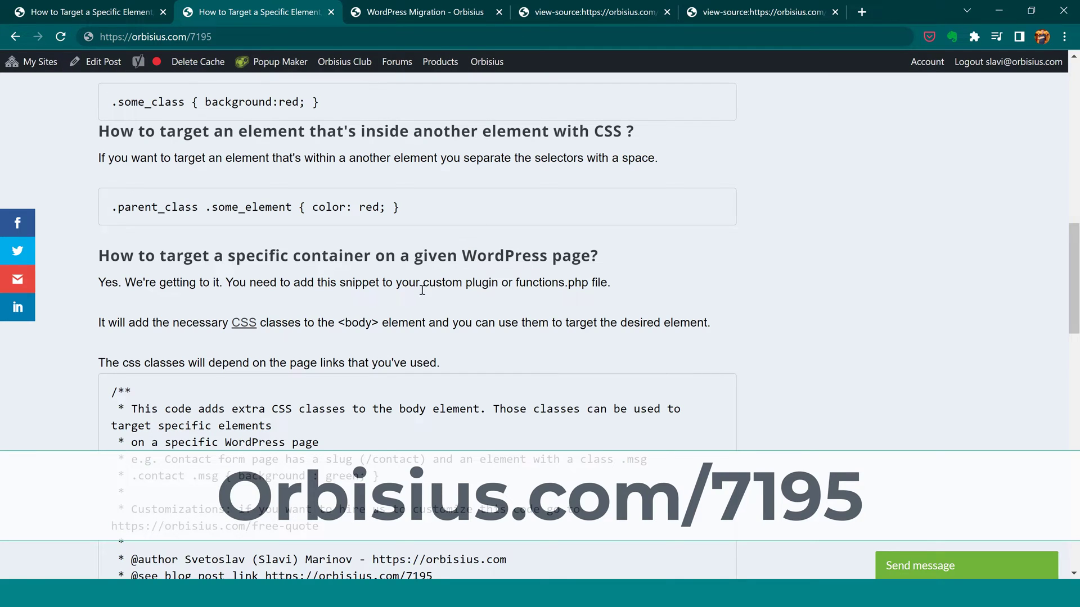
mouse_move(432, 283)
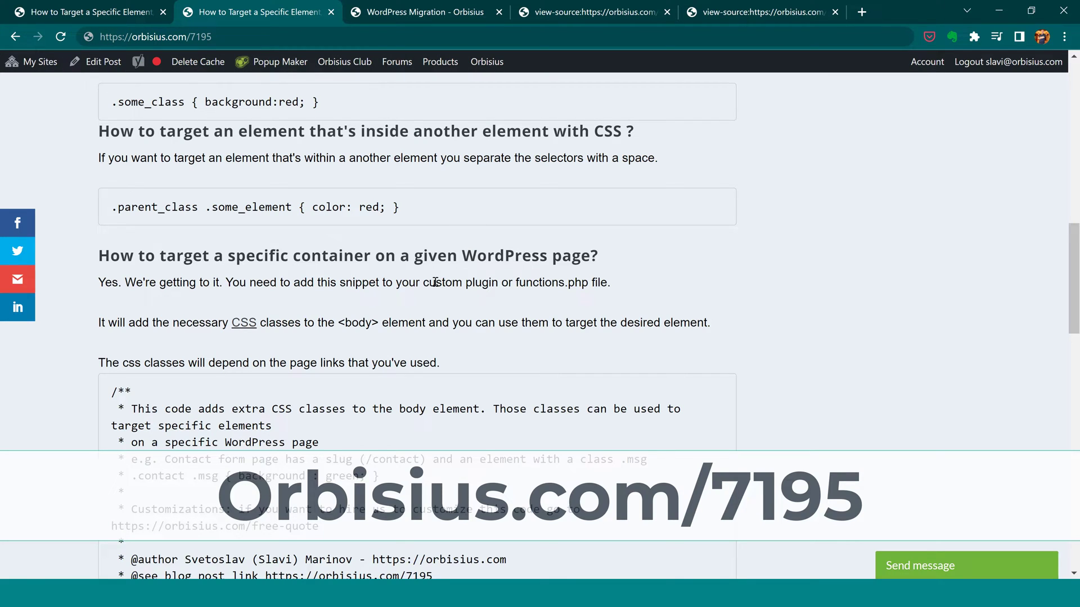